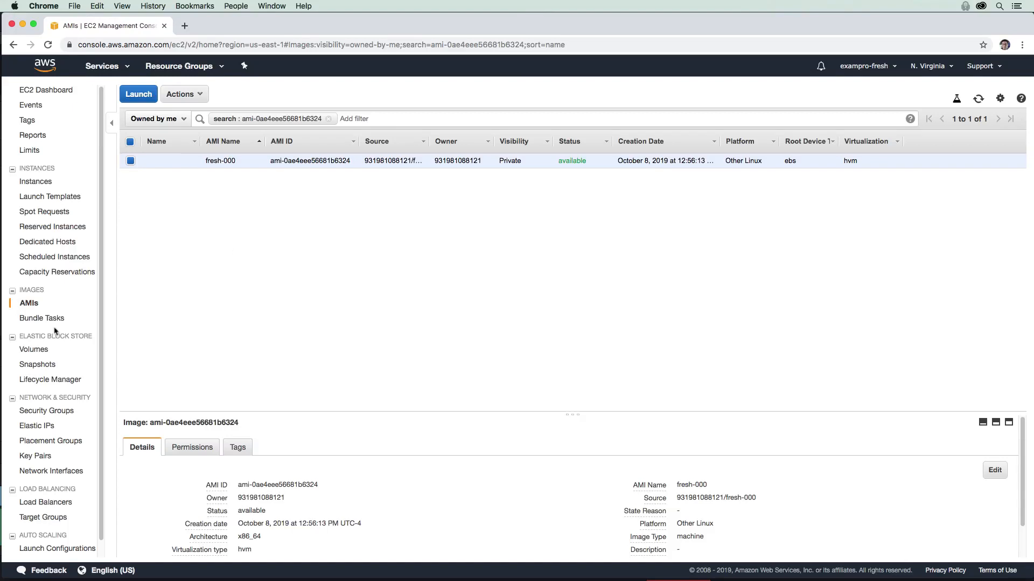
# Scroll the EC2 sidebar and open the Auto Scaling Groups page
pyautogui.scroll(-3)
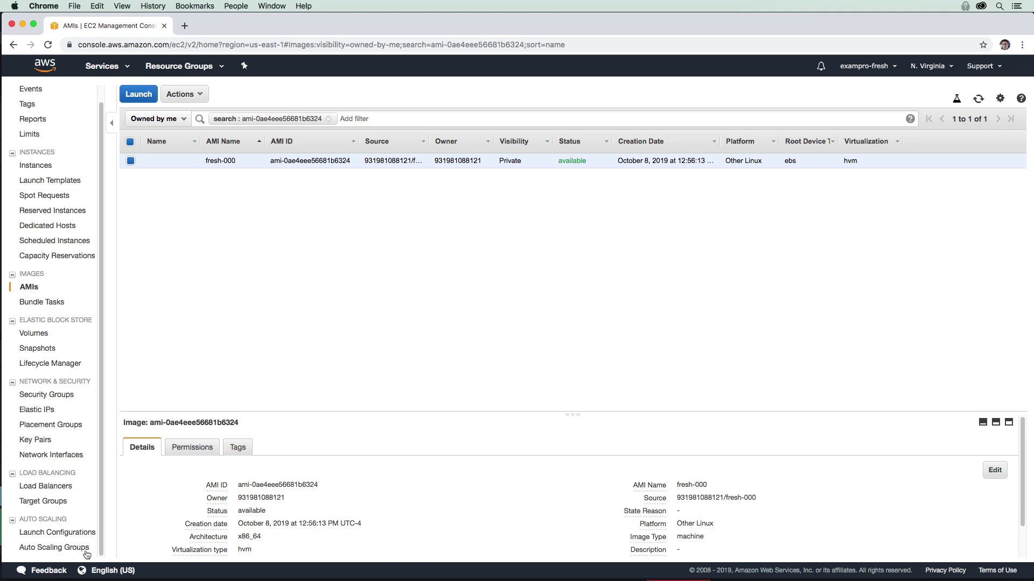
pyautogui.click(54, 547)
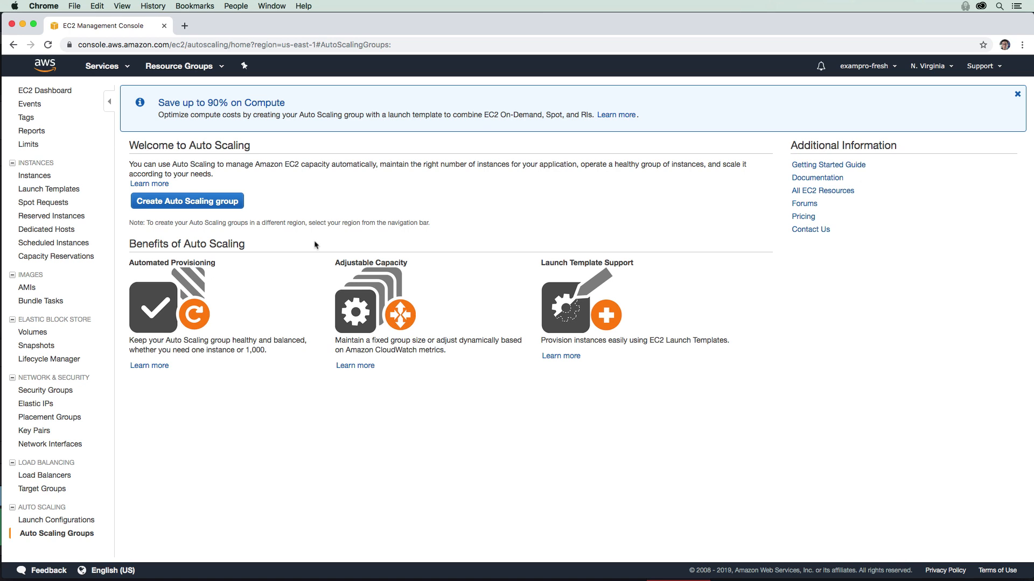
pyautogui.moveTo(318, 194)
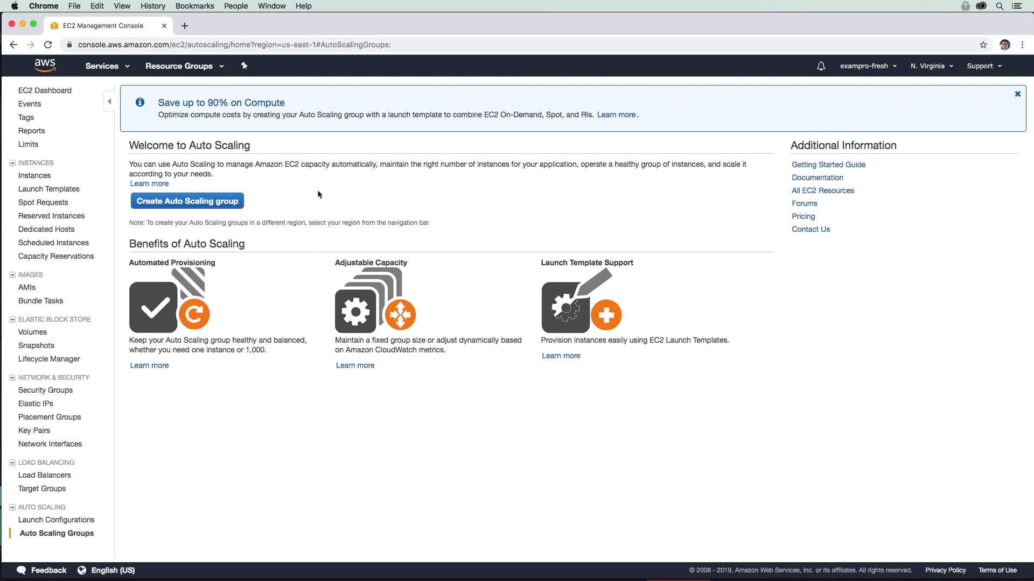
# Start a new launch configuration based on the custom fresh-000 AMI from My AMIs
pyautogui.click(187, 200)
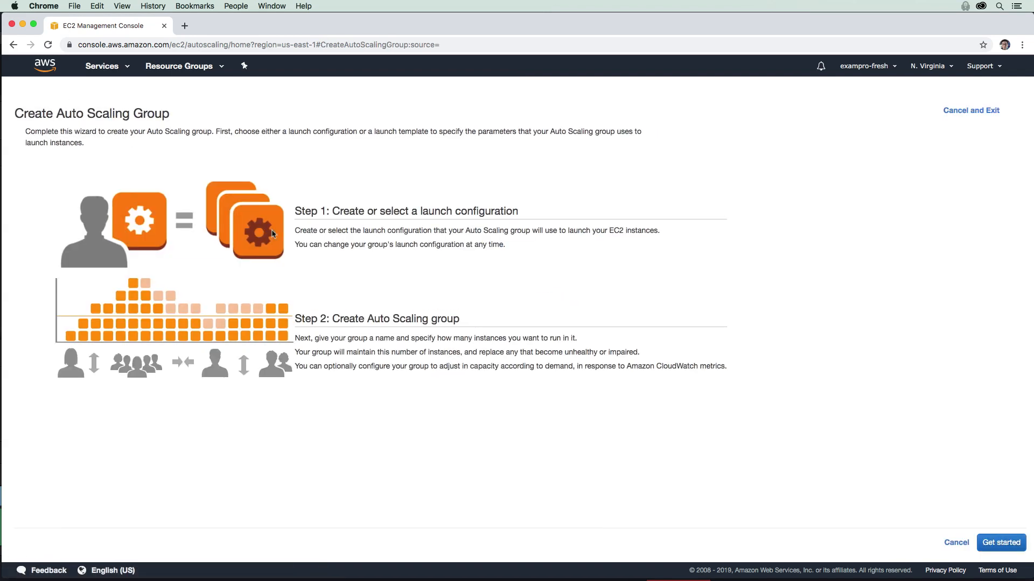
pyautogui.moveTo(293, 239)
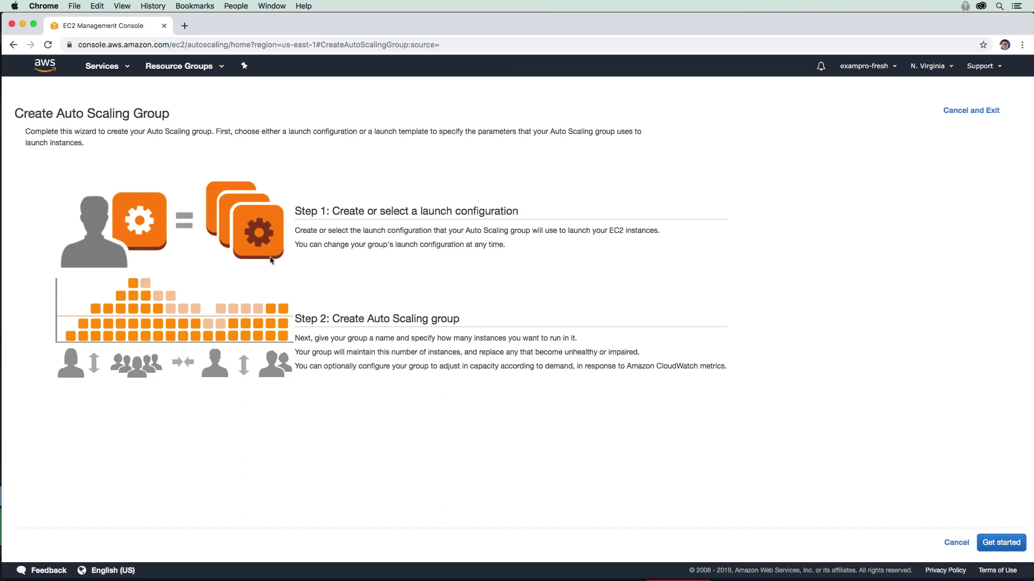
pyautogui.moveTo(993, 534)
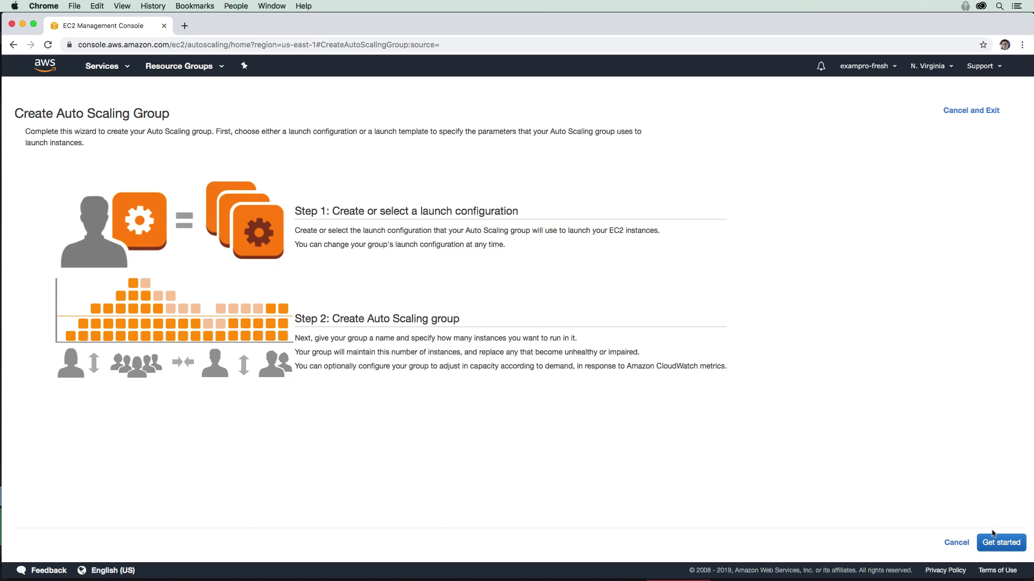
pyautogui.click(999, 542)
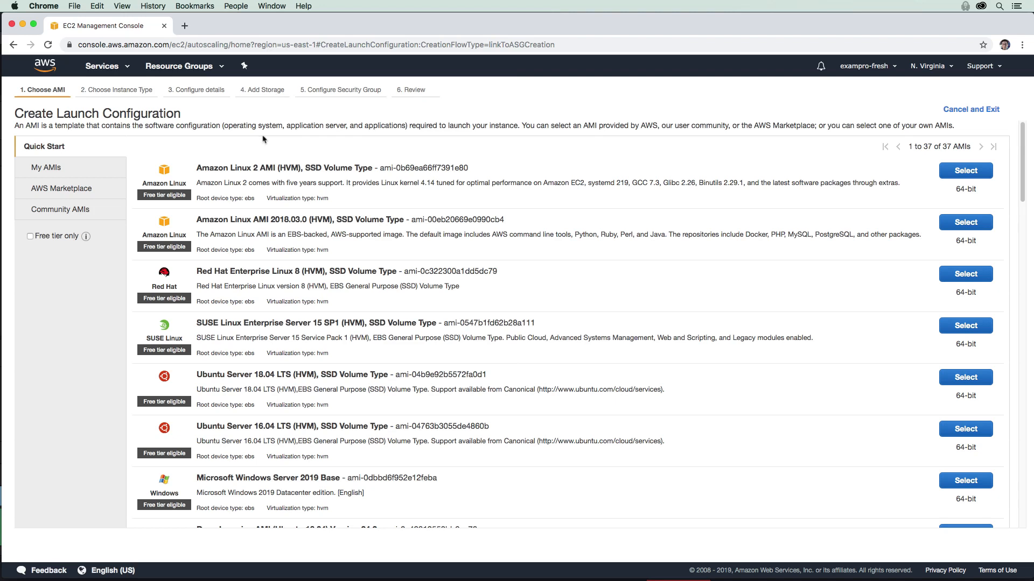
pyautogui.click(46, 167)
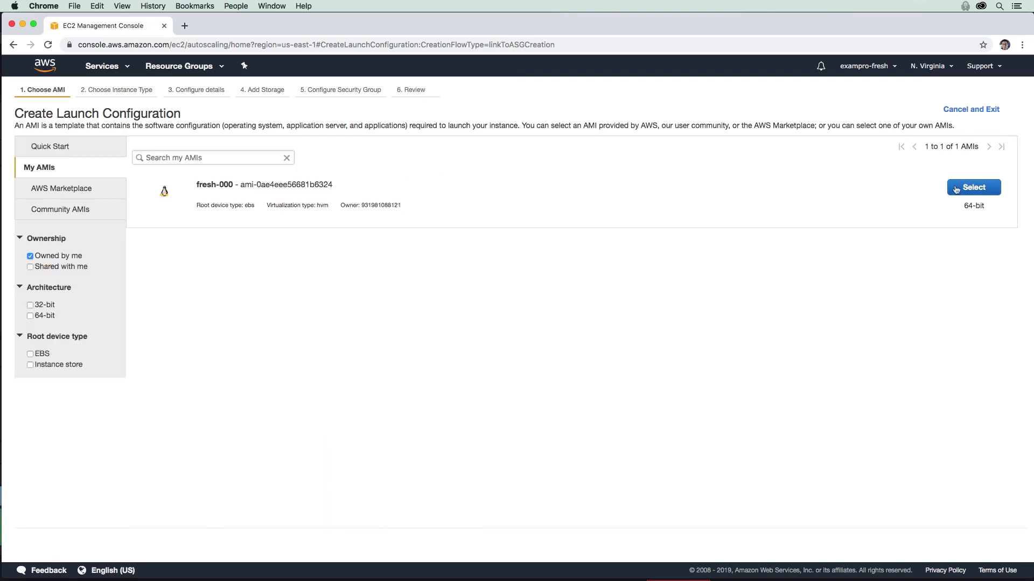
pyautogui.click(972, 188)
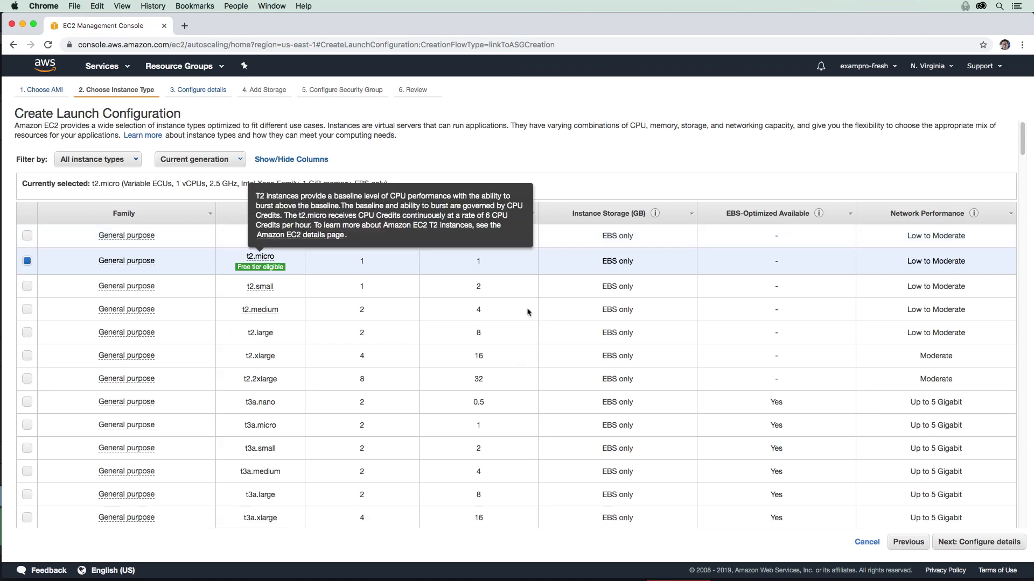
# Keep t2.micro and name the launch configuration fresh-lc with the MyEC2Role IAM role
pyautogui.click(976, 543)
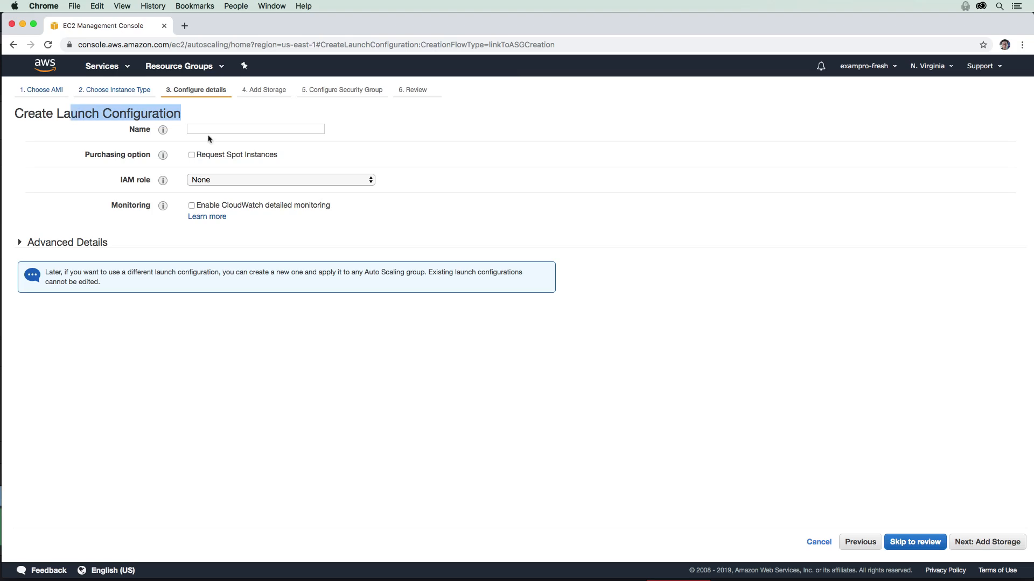
pyautogui.write('fresh-')
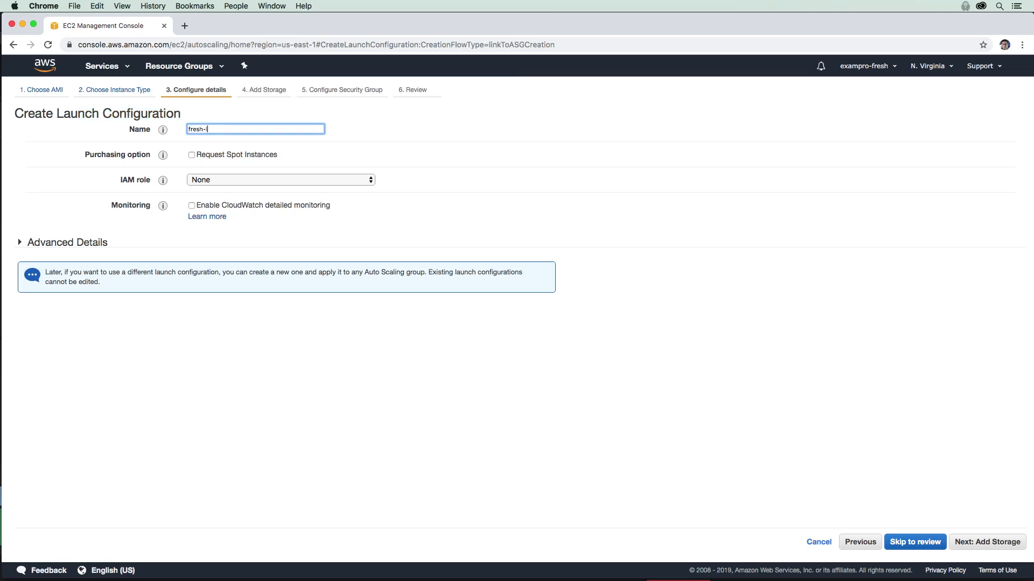
pyautogui.write('lc')
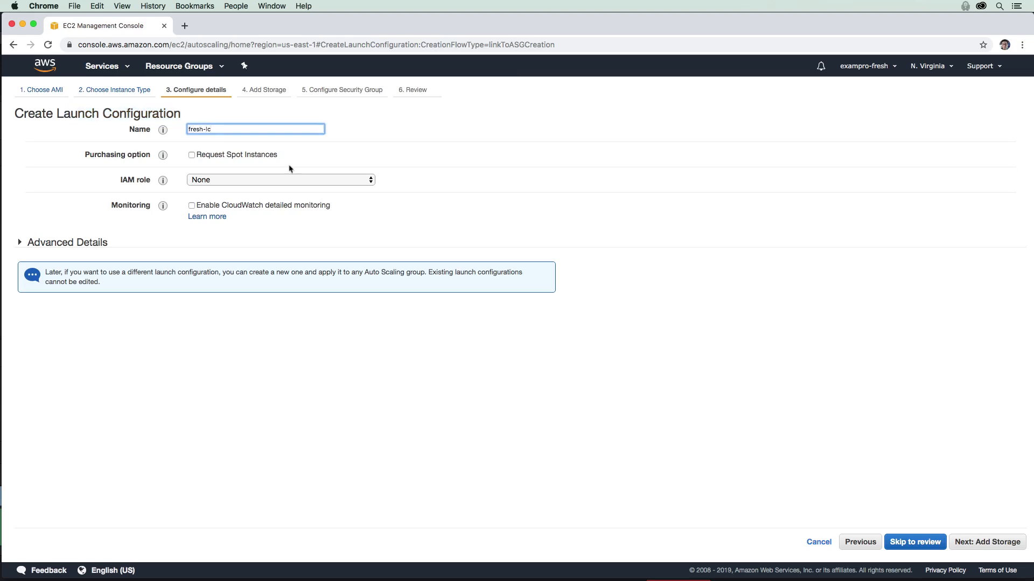
pyautogui.click(279, 180)
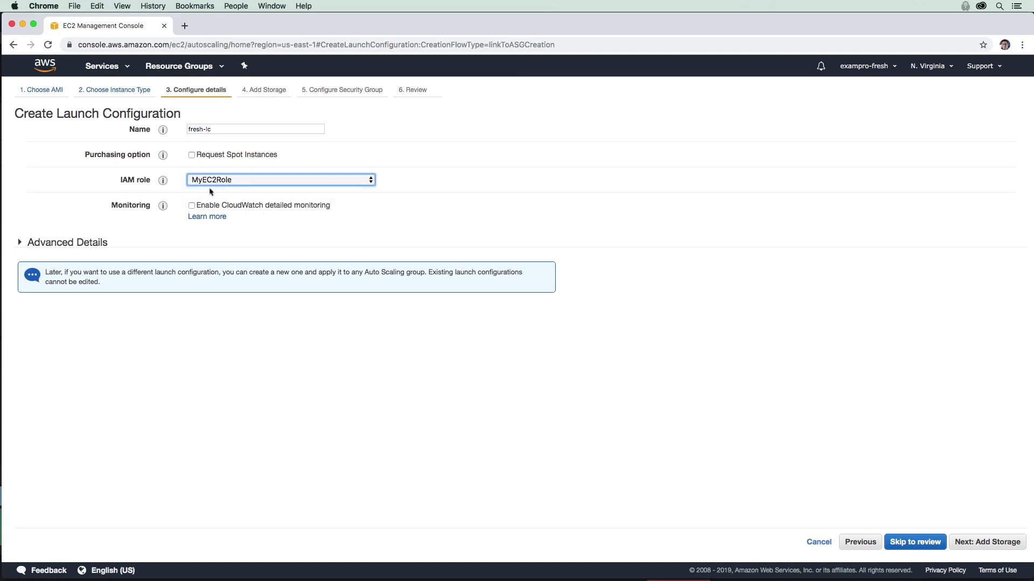
pyautogui.moveTo(964, 515)
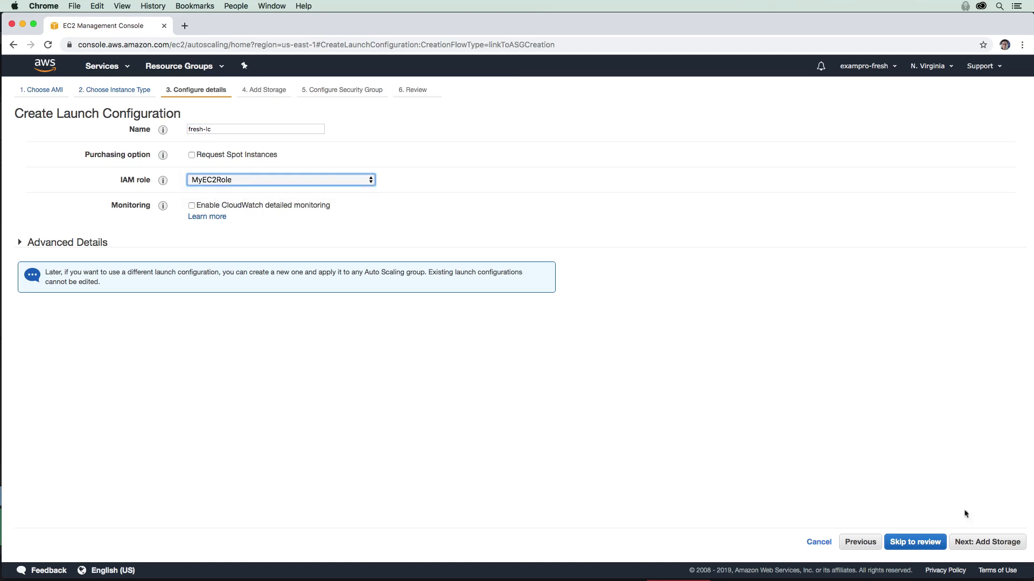
# Accept default storage and security group, review, and create it without a key pair
pyautogui.click(986, 543)
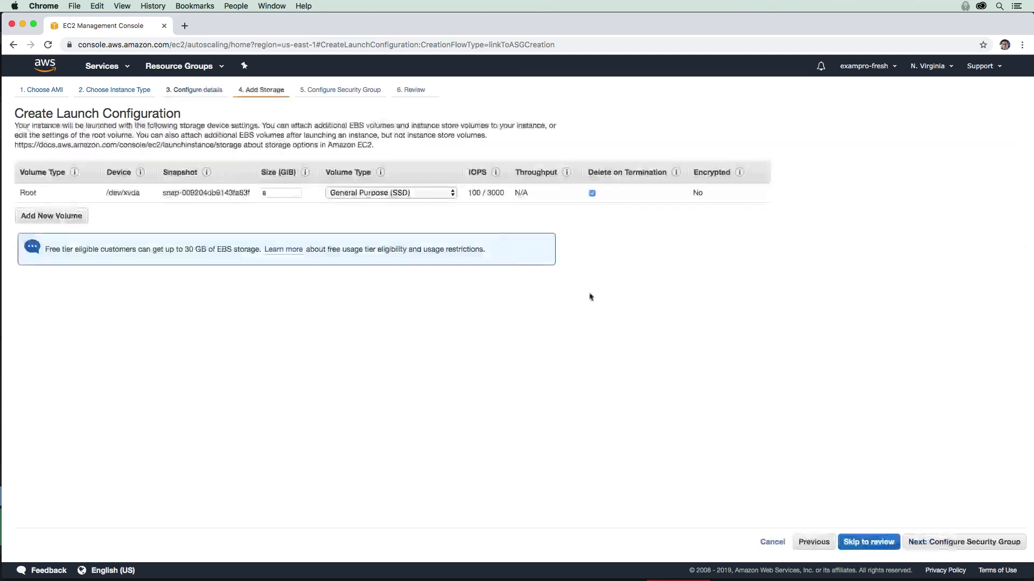
pyautogui.click(961, 542)
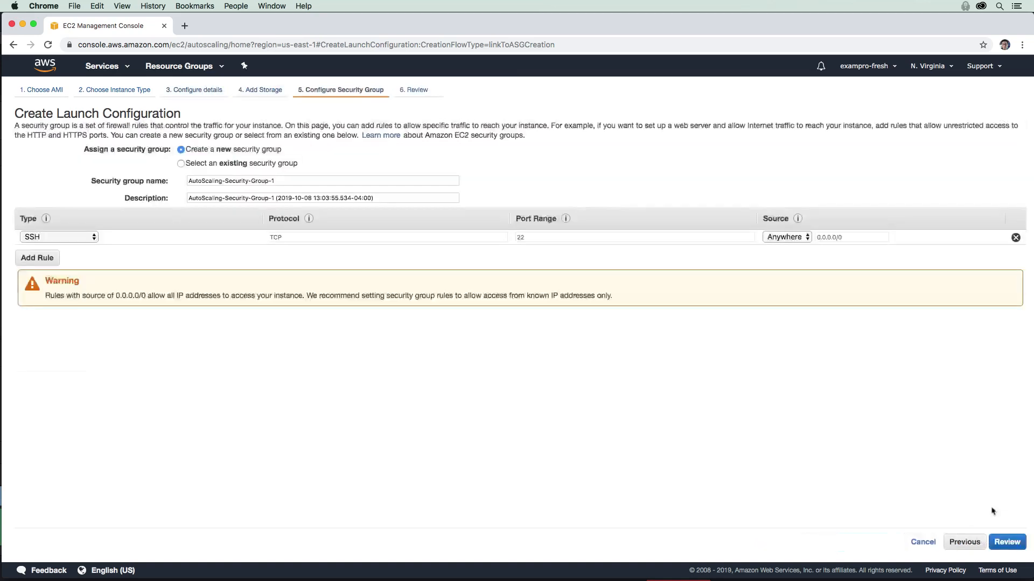
pyautogui.click(1006, 543)
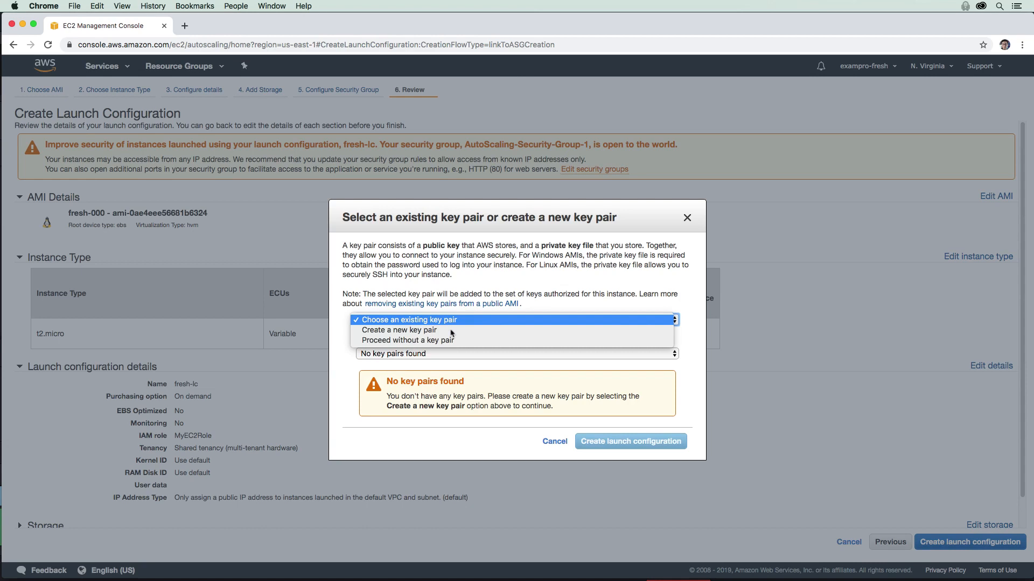
pyautogui.click(407, 341)
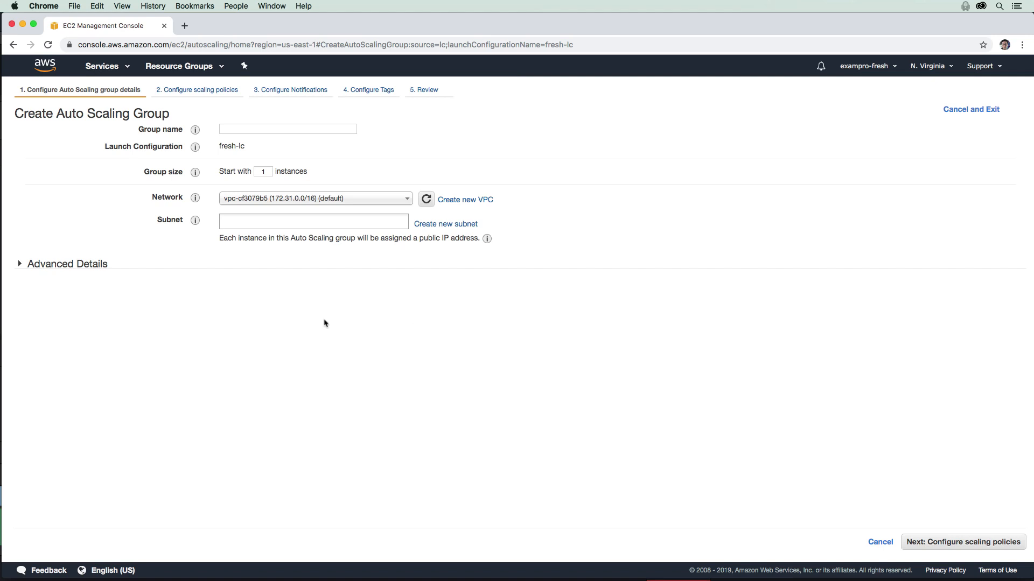
pyautogui.moveTo(373, 131)
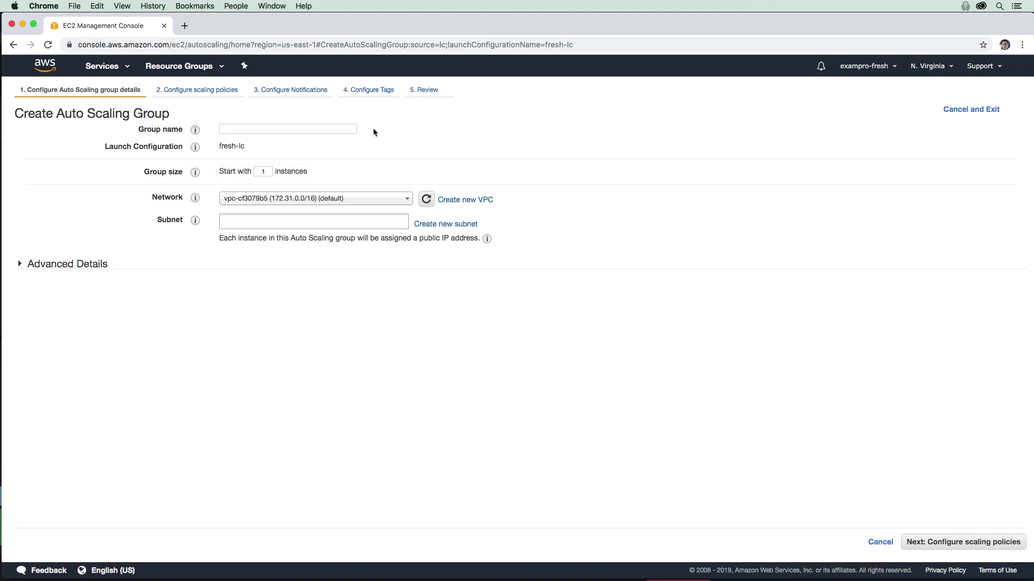
# Enter fresh-asg as the Auto Scaling group name
pyautogui.click(287, 129)
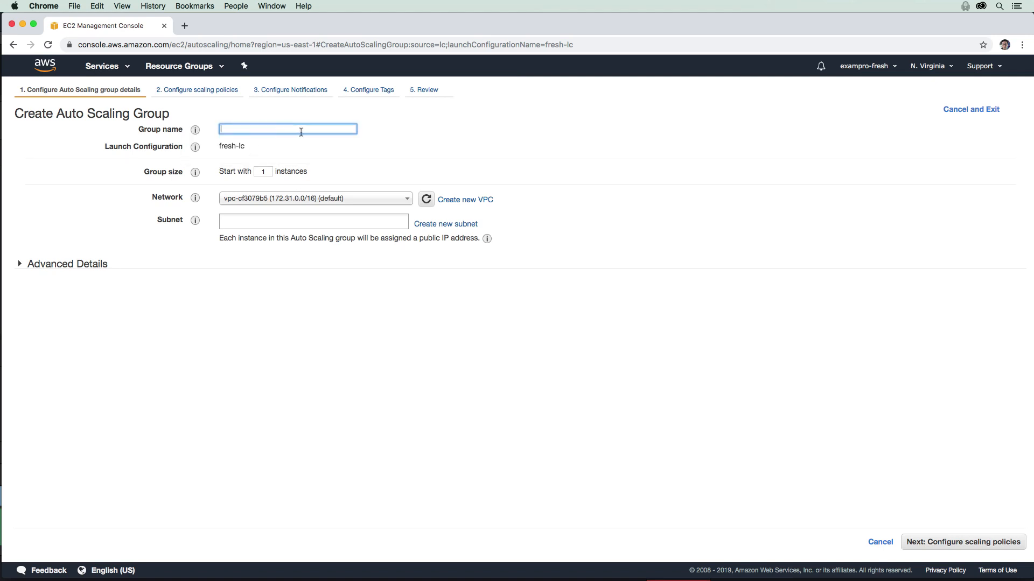
pyautogui.write('fresh-asg')
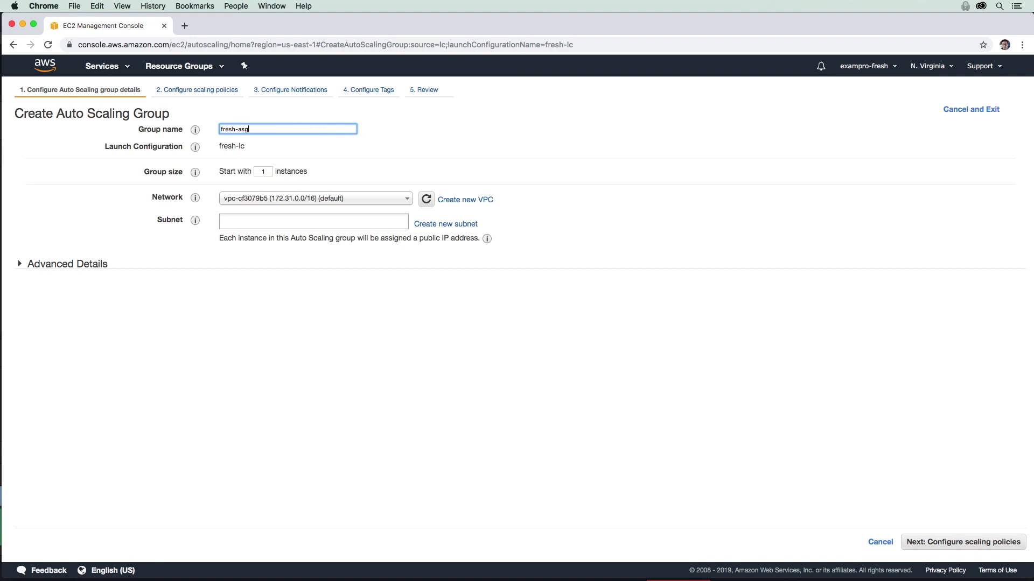
pyautogui.doubleClick(235, 129)
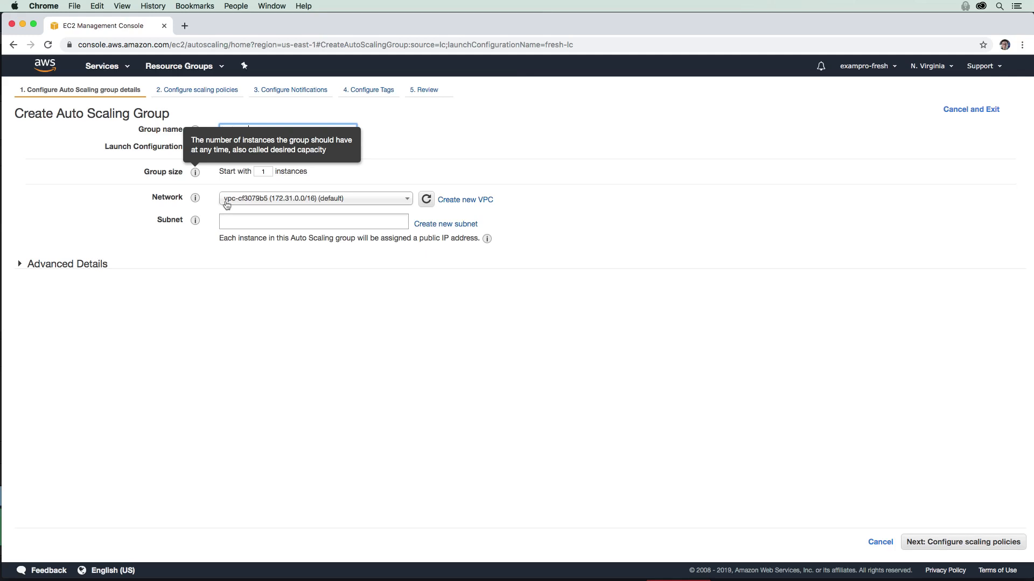
pyautogui.write('fresh-asd')
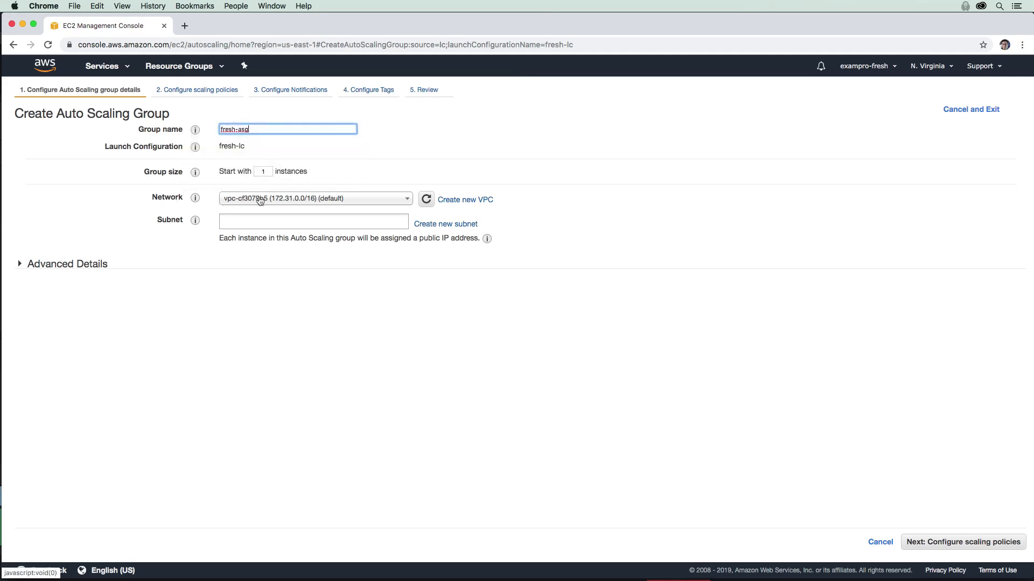
# Keep the default VPC and add the us-east-1f subnet
pyautogui.click(314, 199)
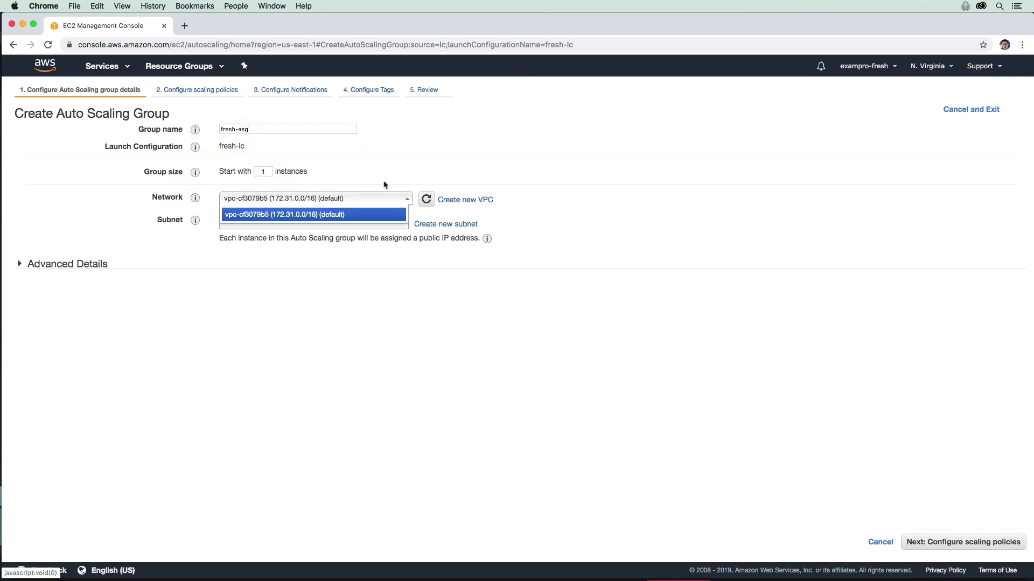
pyautogui.click(312, 220)
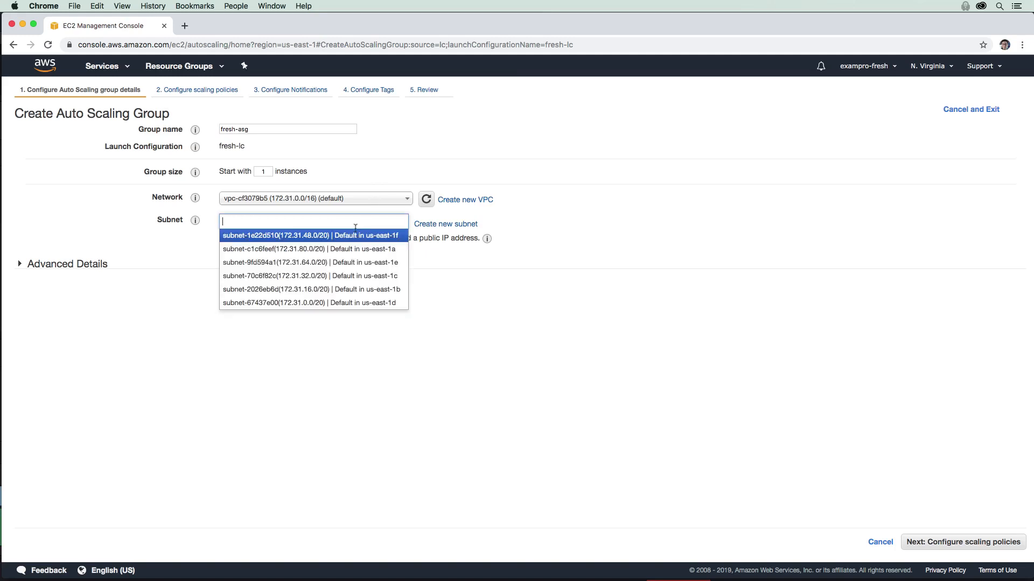
pyautogui.click(314, 235)
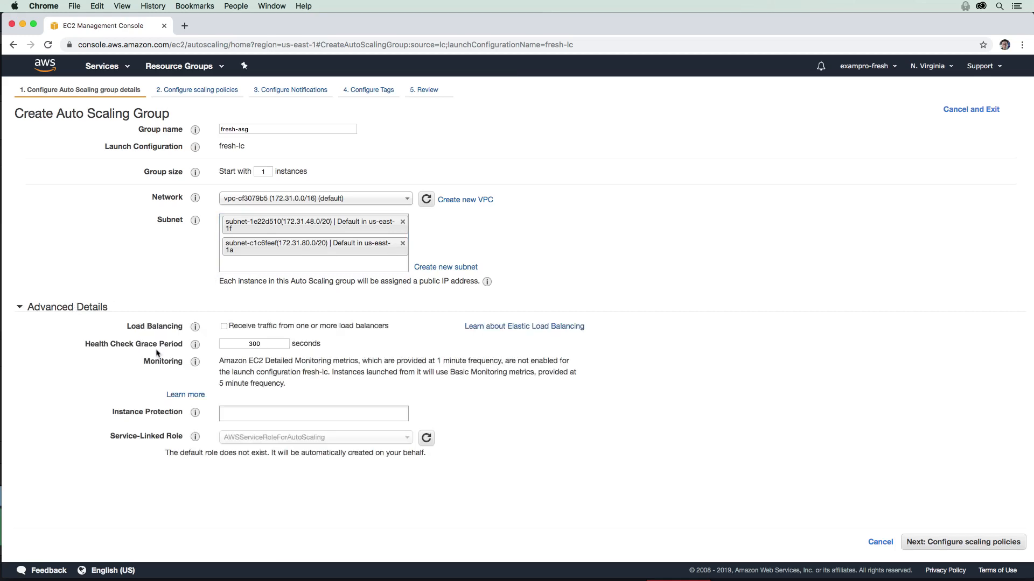
pyautogui.moveTo(942, 441)
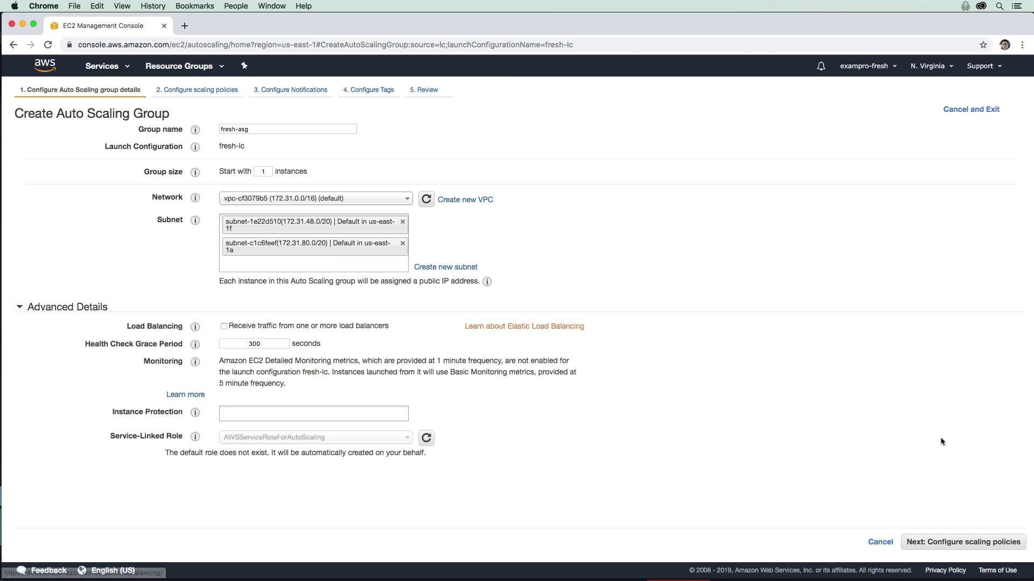
# Keep the initial size of one instance, review, and create fresh-asg
pyautogui.click(962, 542)
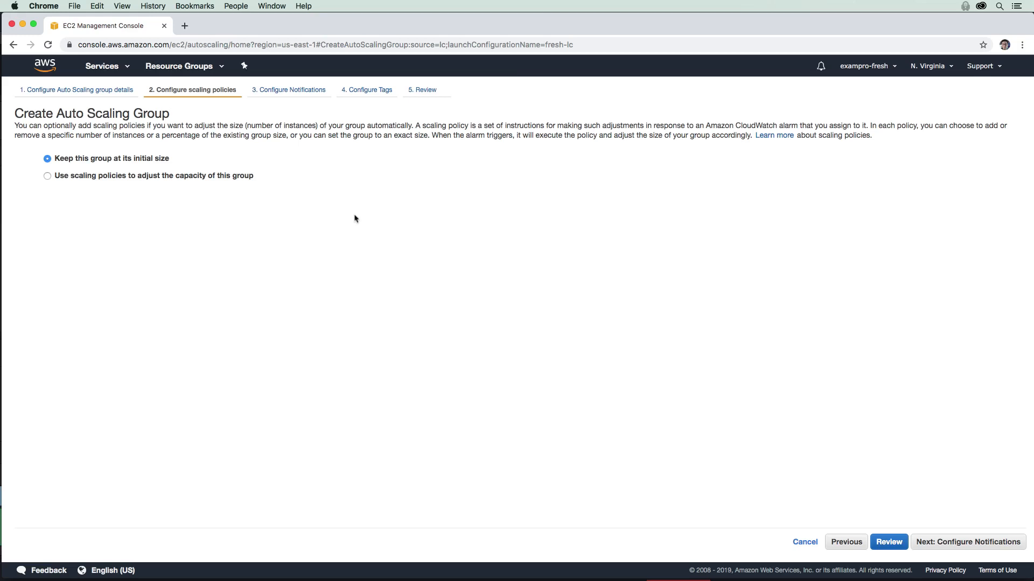
pyautogui.moveTo(365, 211)
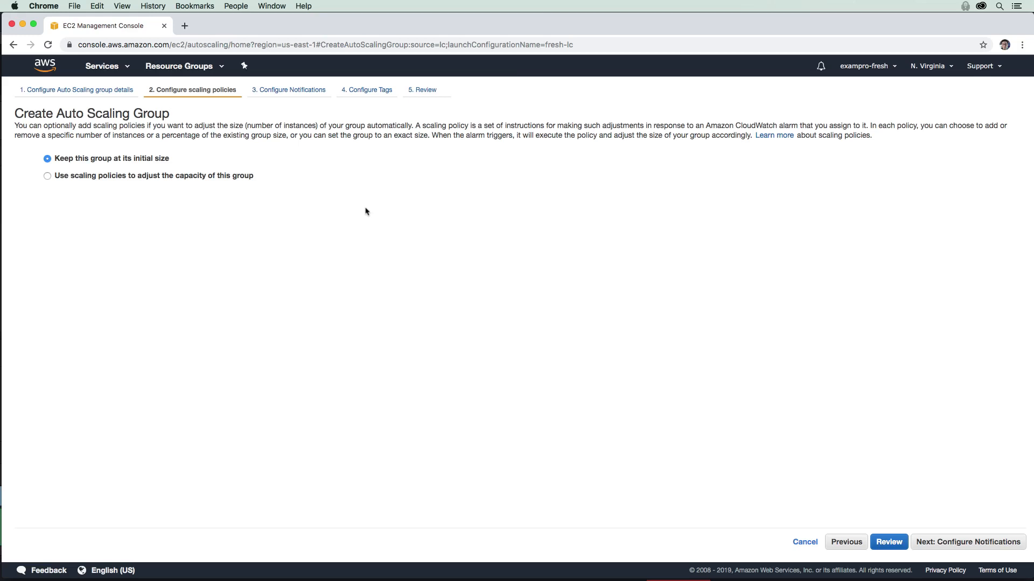
pyautogui.click(967, 542)
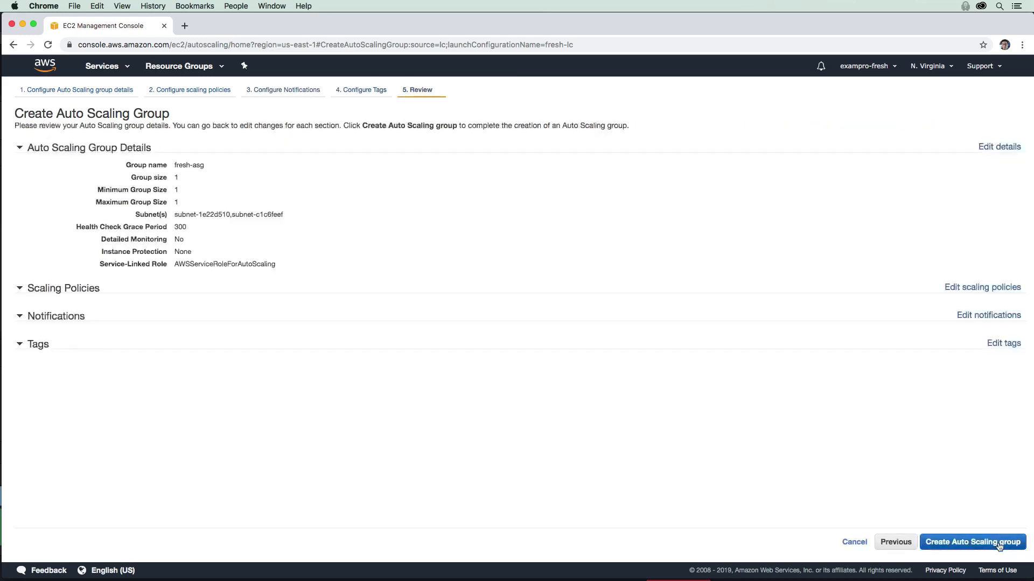
pyautogui.click(972, 542)
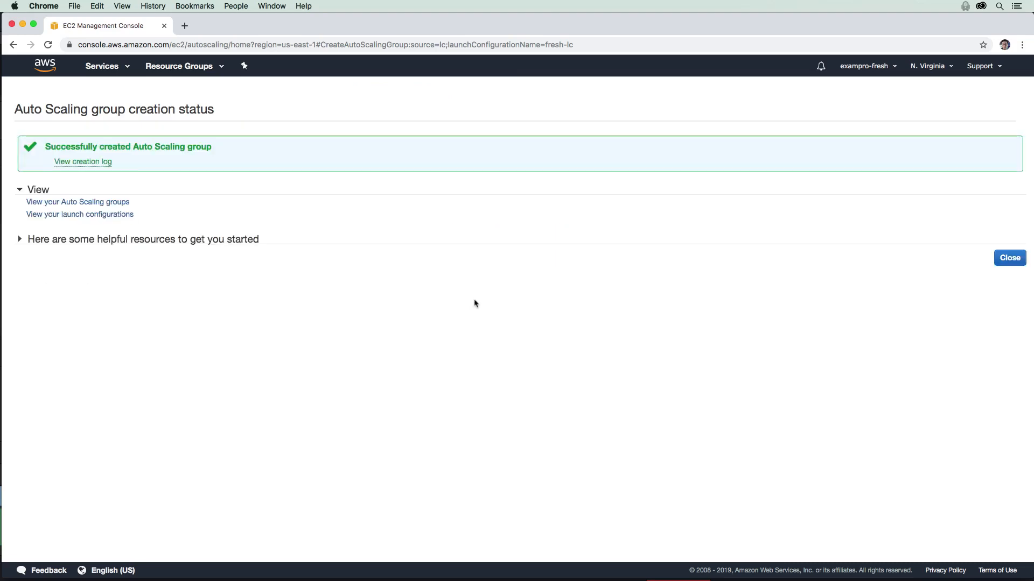
pyautogui.moveTo(549, 227)
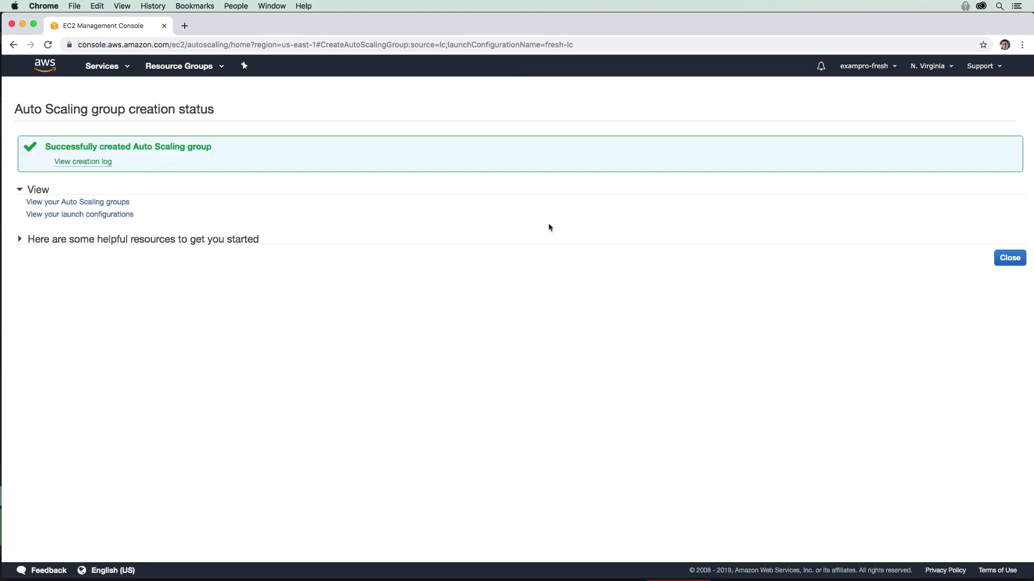
# Go to the Auto Scaling groups list and show fresh-asg's Instances tab
pyautogui.click(1008, 258)
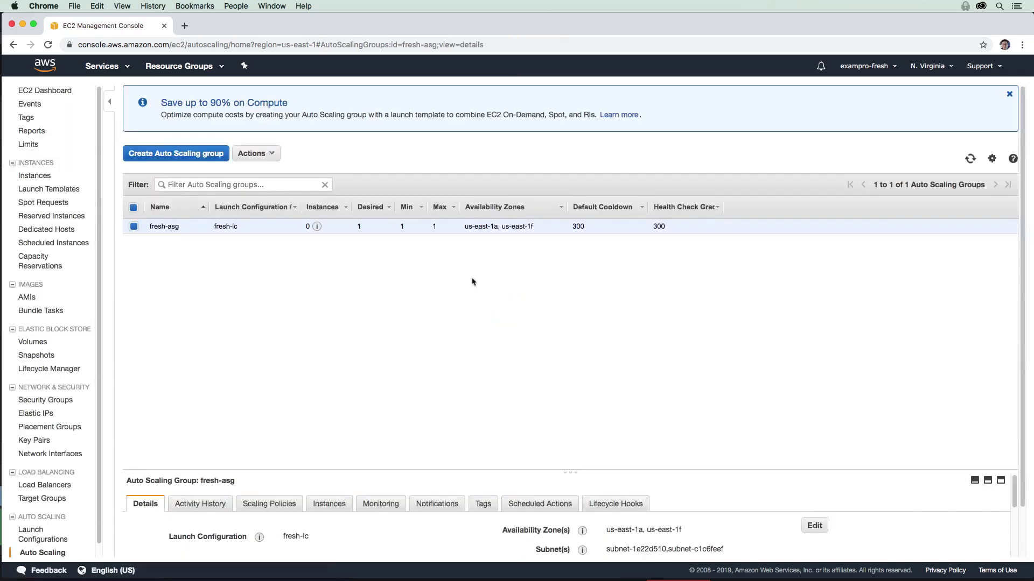
pyautogui.moveTo(158, 226)
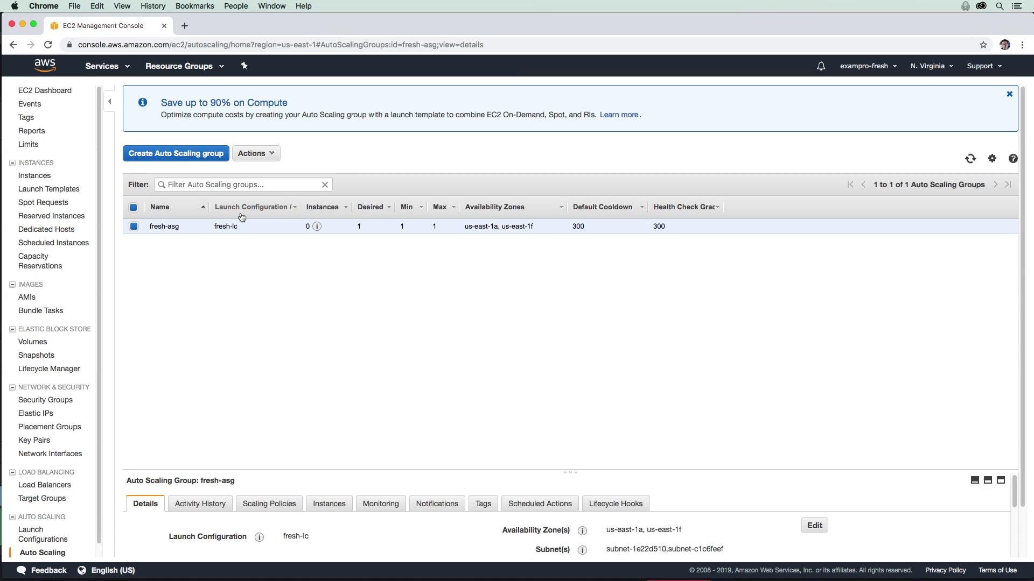
pyautogui.moveTo(310, 243)
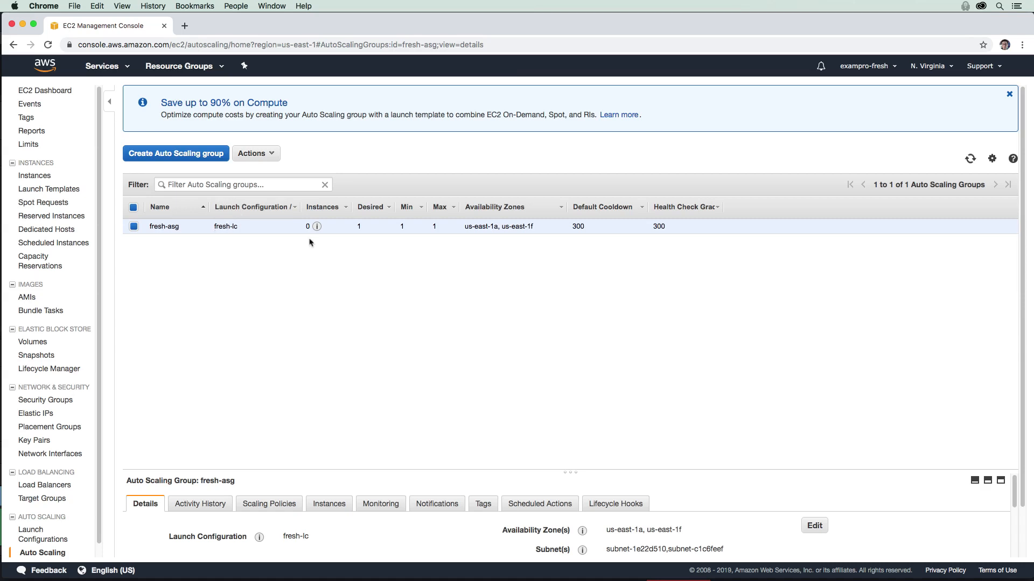
pyautogui.moveTo(303, 235)
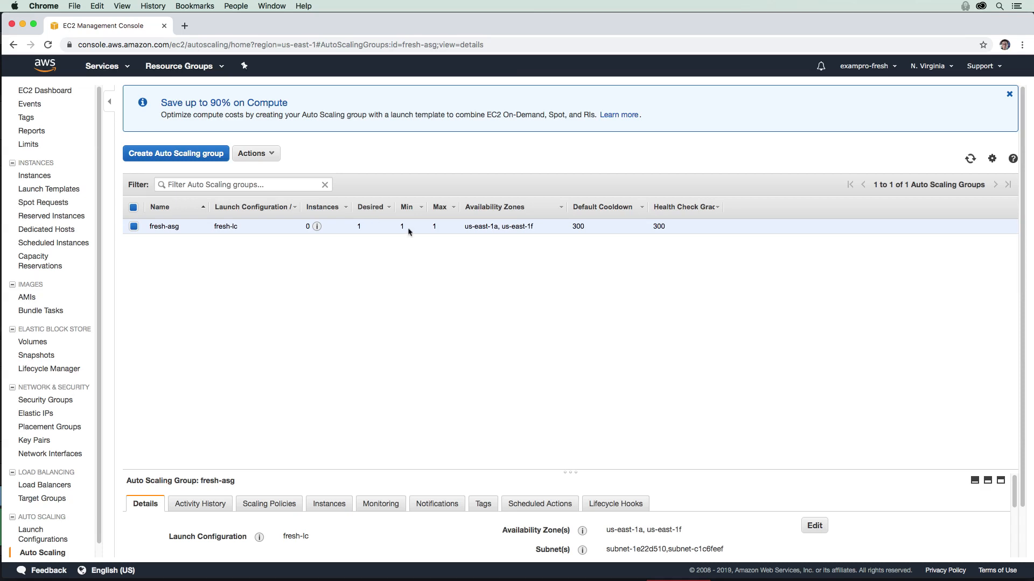
pyautogui.moveTo(416, 227)
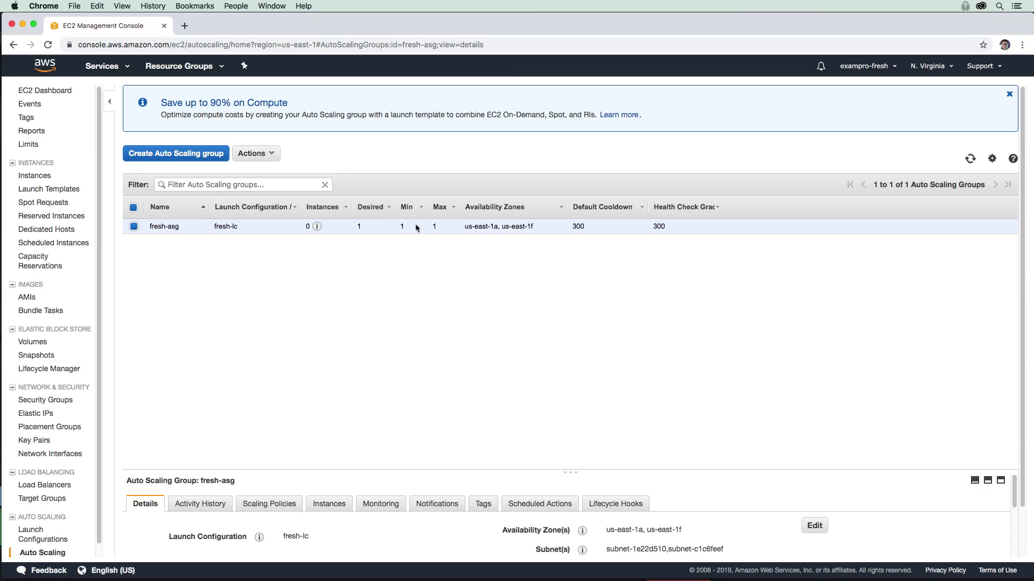
pyautogui.moveTo(555, 366)
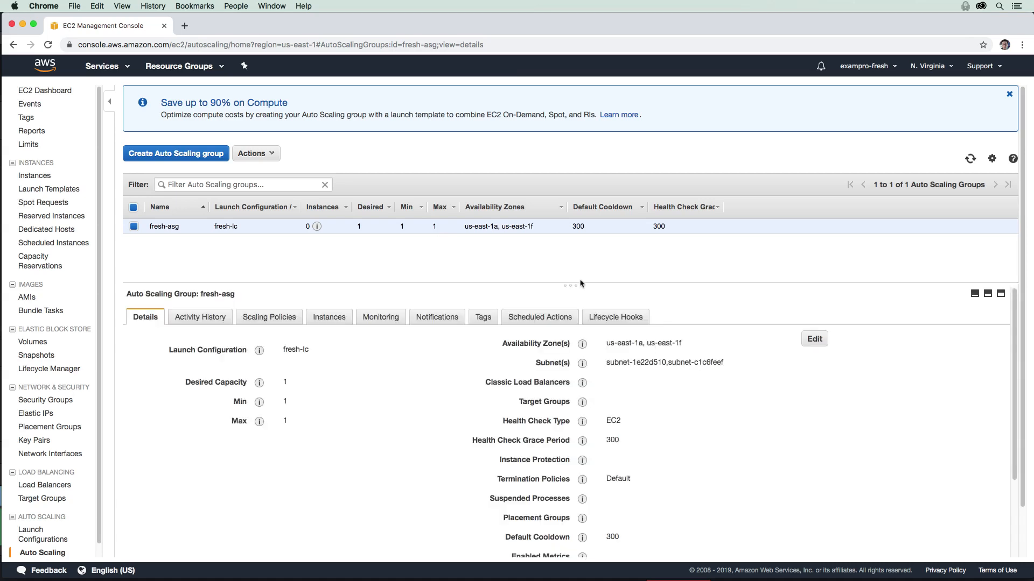
pyautogui.click(328, 304)
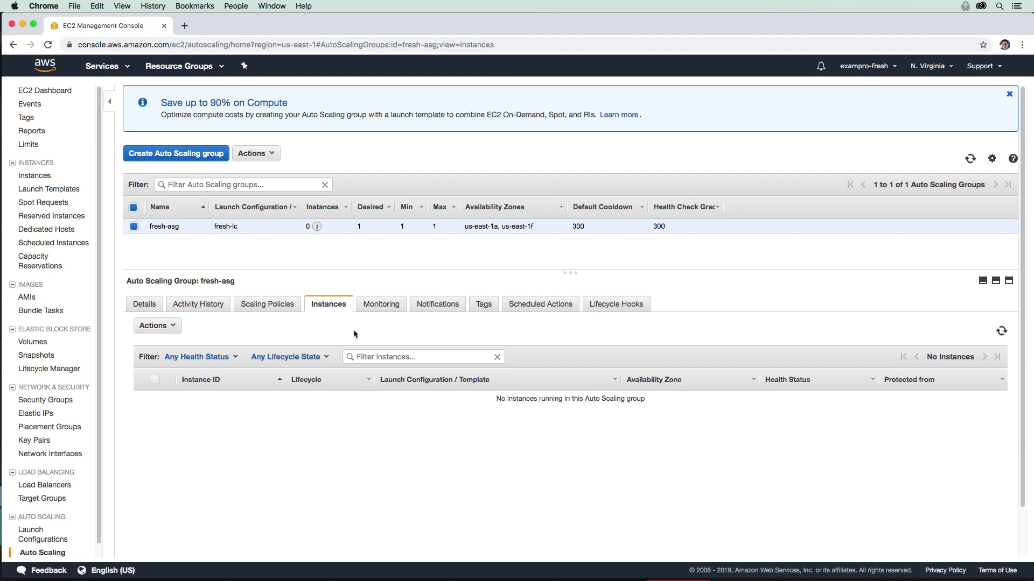
pyautogui.moveTo(375, 339)
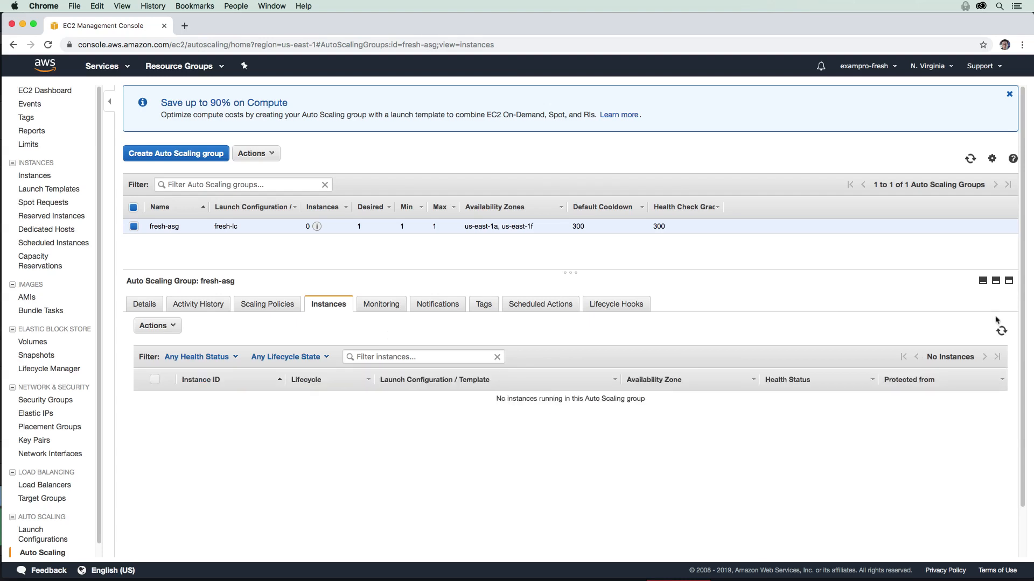
pyautogui.moveTo(300, 354)
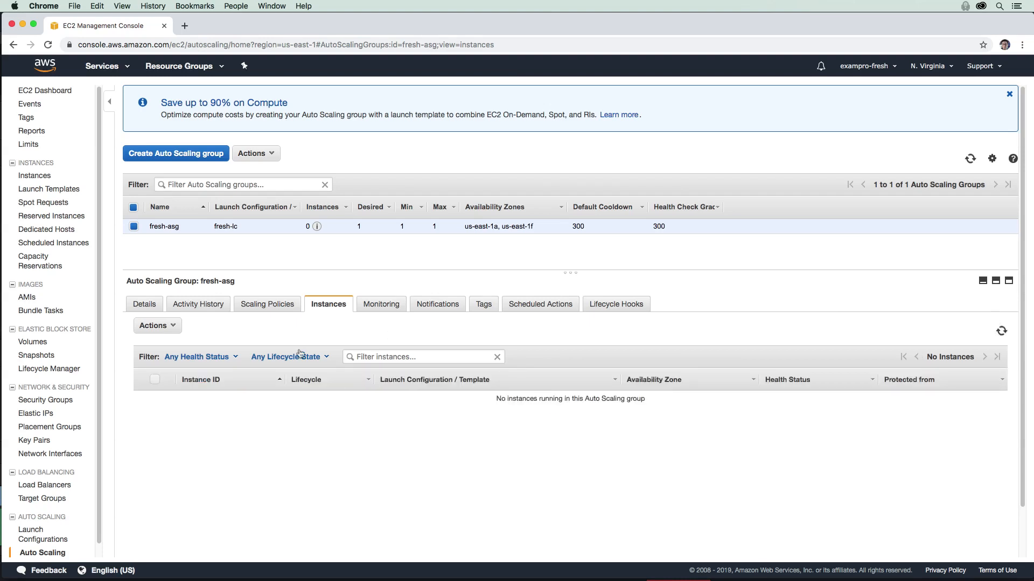
pyautogui.moveTo(316, 293)
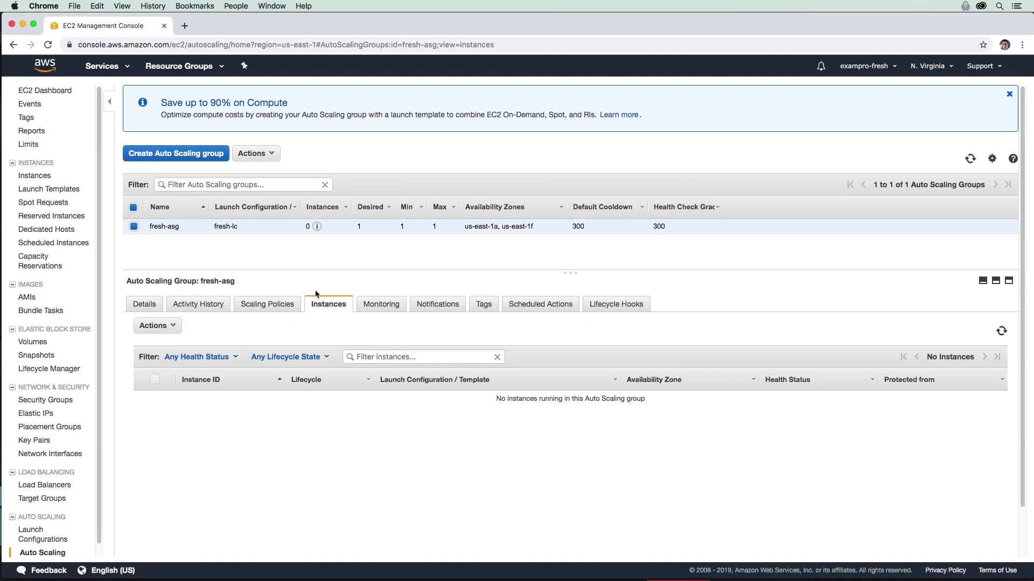
# Open EC2 Instances in a new tab and watch the new t2.micro instance launch
pyautogui.rightClick(35, 175)
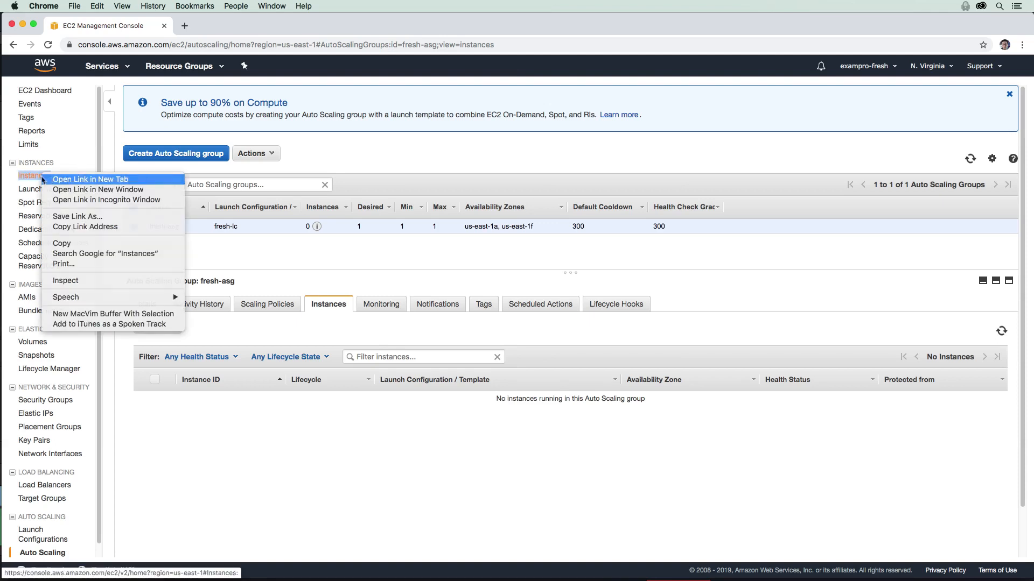
pyautogui.click(90, 178)
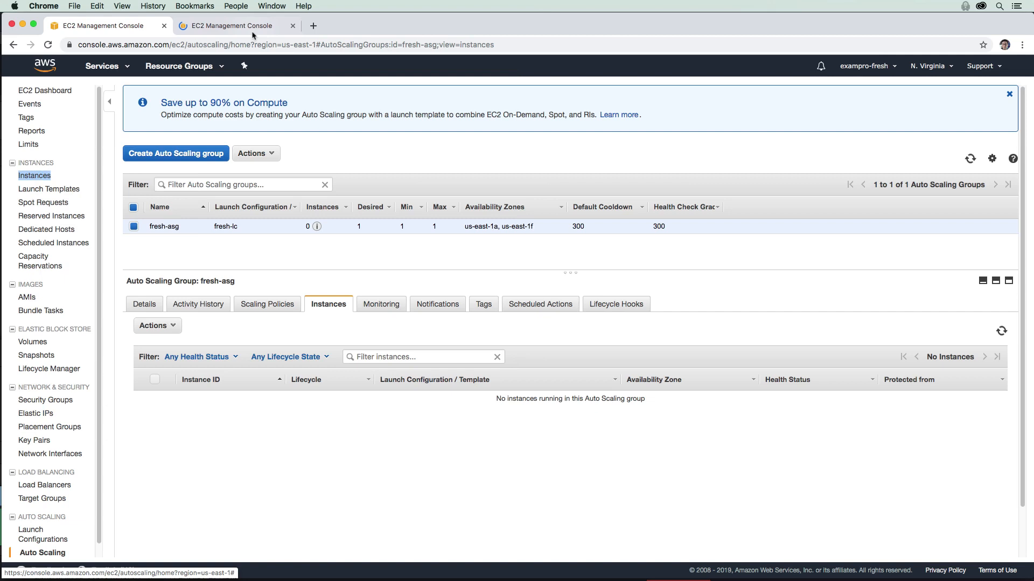
pyautogui.click(234, 25)
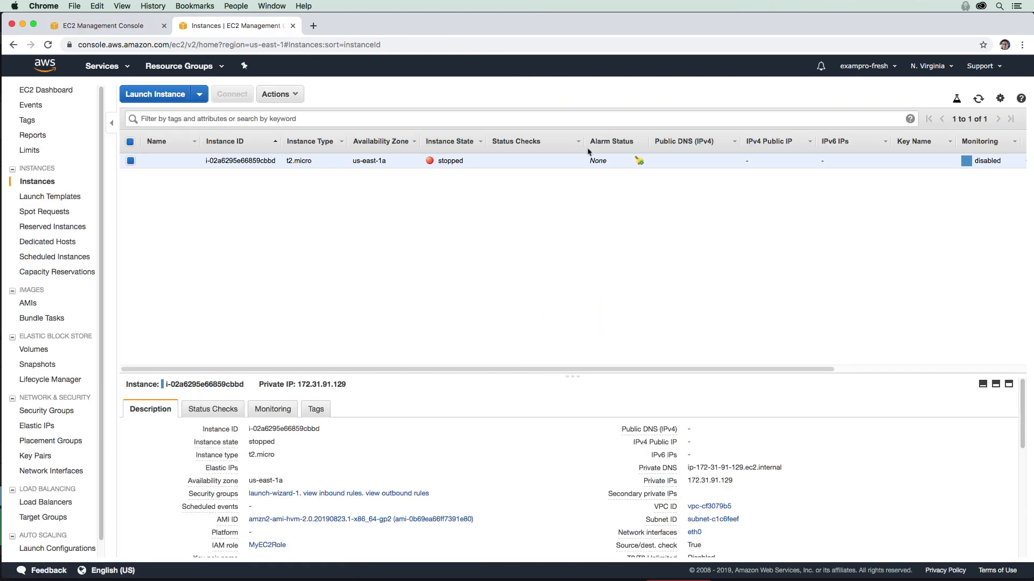
pyautogui.moveTo(278, 169)
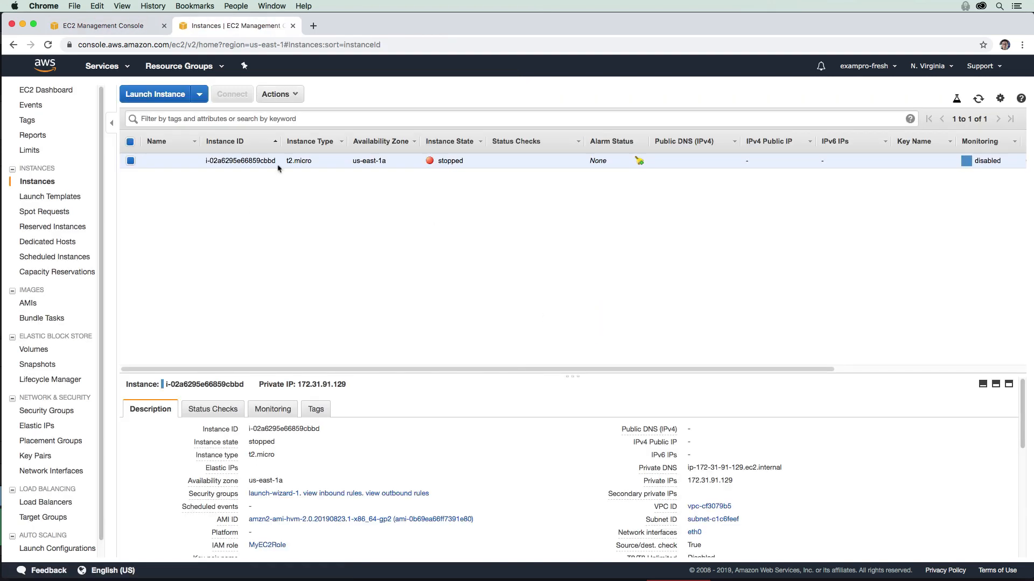
pyautogui.moveTo(205, 65)
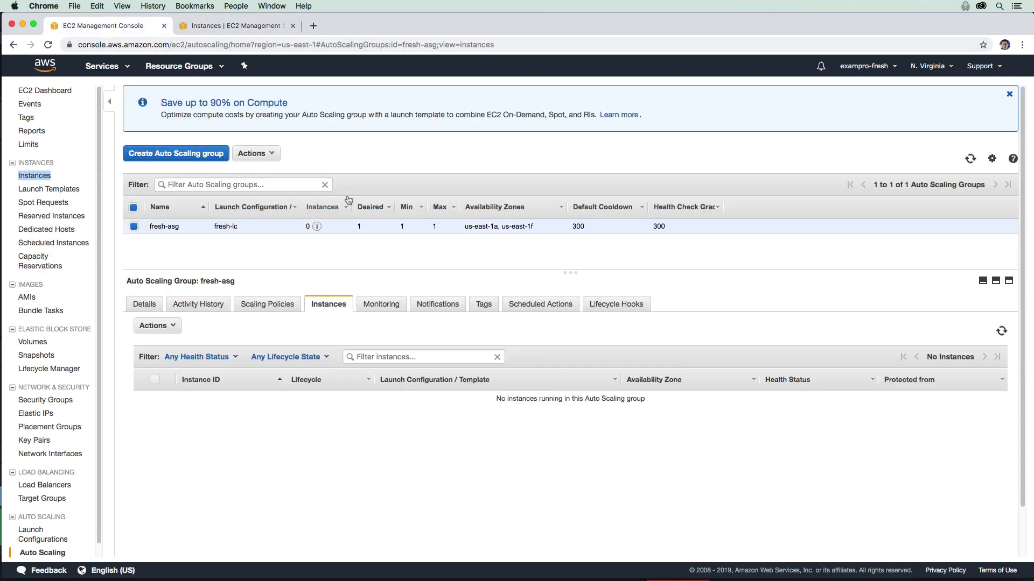
pyautogui.moveTo(346, 251)
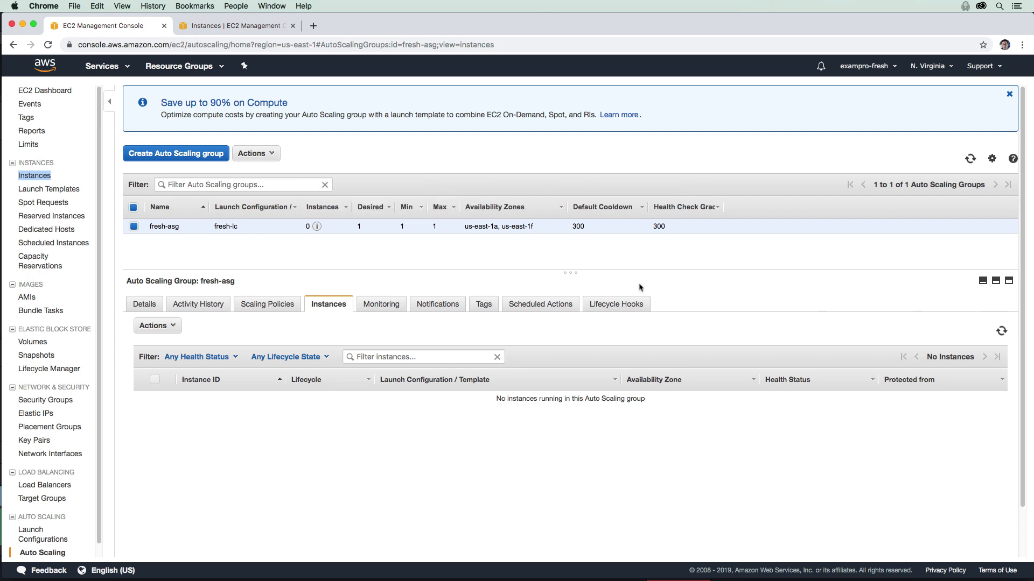
pyautogui.moveTo(453, 262)
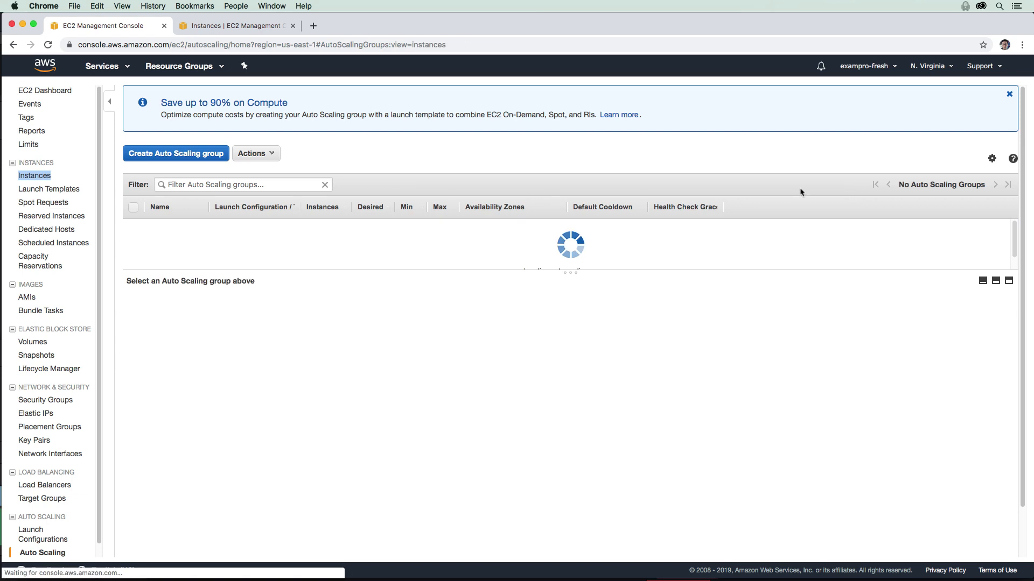
pyautogui.click(133, 226)
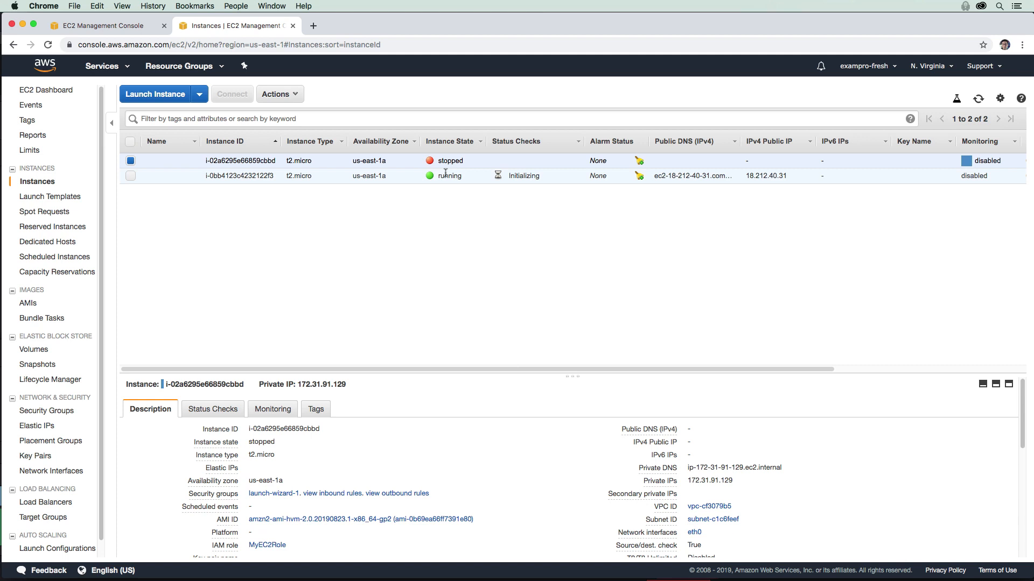
pyautogui.moveTo(508, 177)
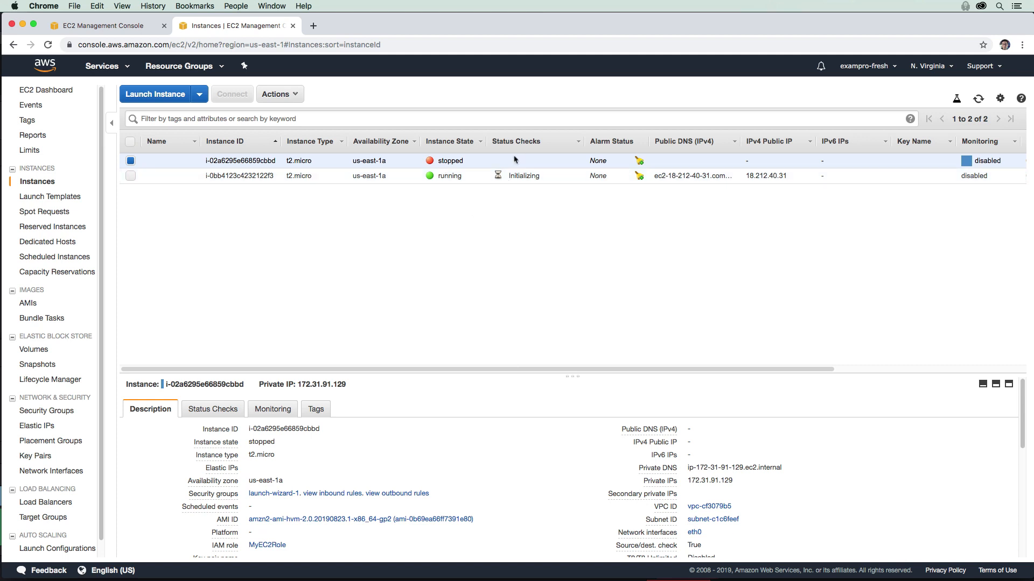
pyautogui.moveTo(543, 170)
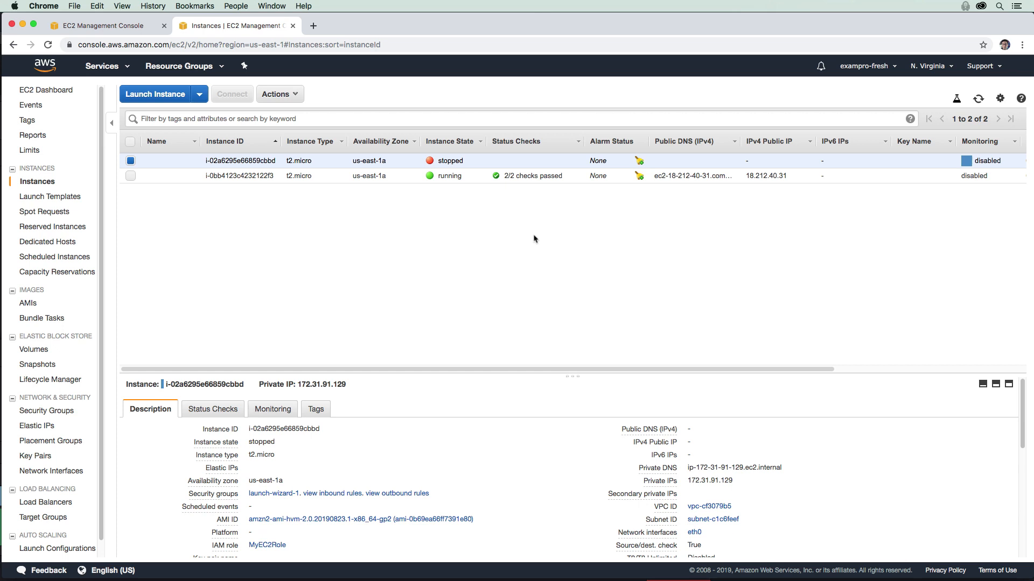
pyautogui.moveTo(317, 221)
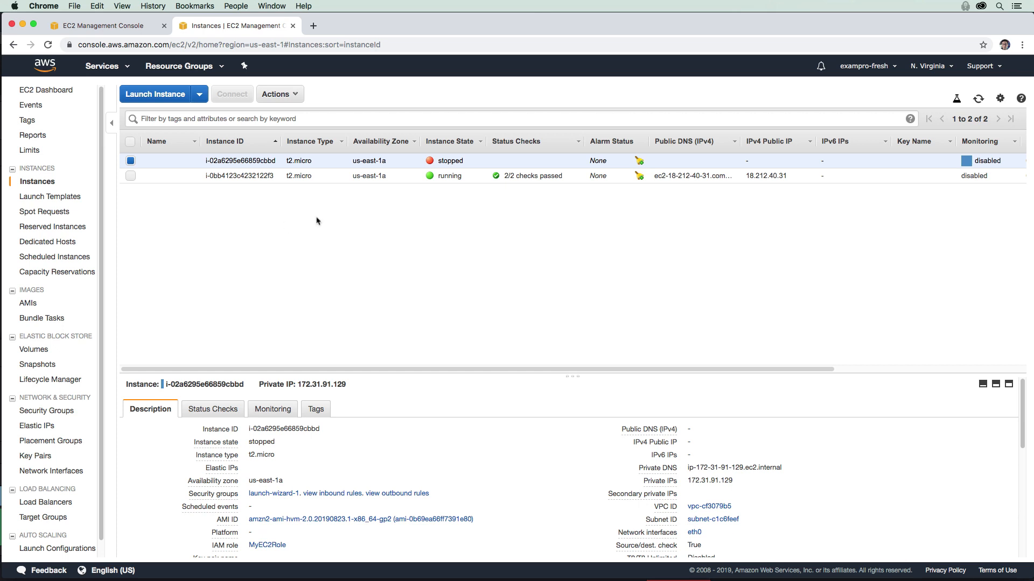
# Select the newly launched running instance and terminate it via Actions > Instance State
pyautogui.click(130, 161)
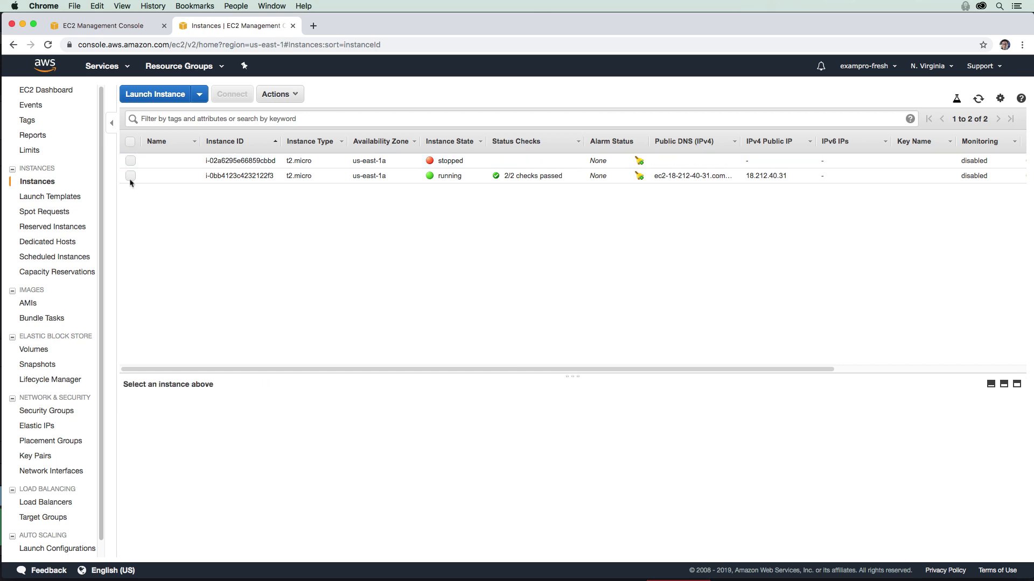
pyautogui.click(129, 175)
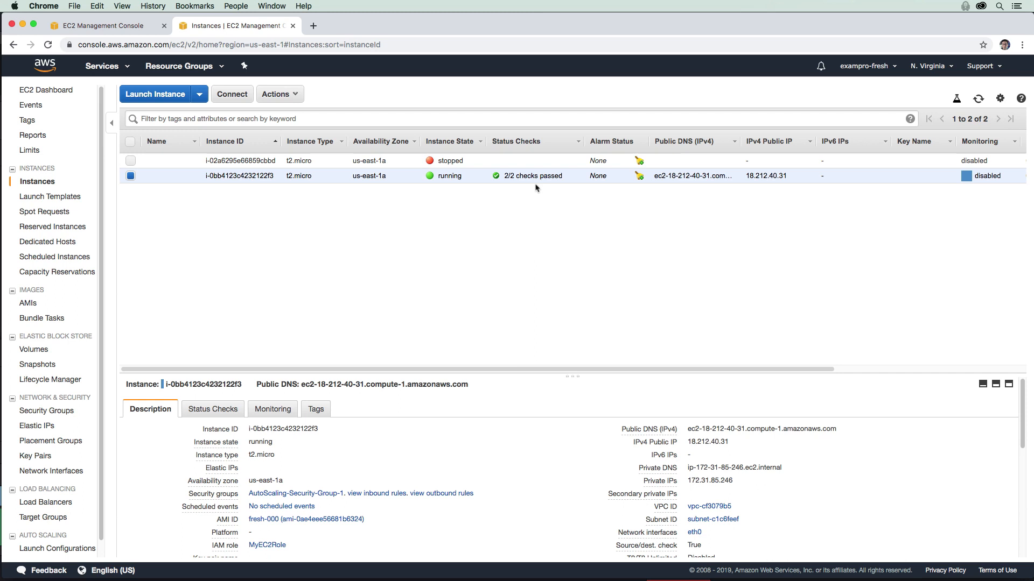
pyautogui.moveTo(475, 194)
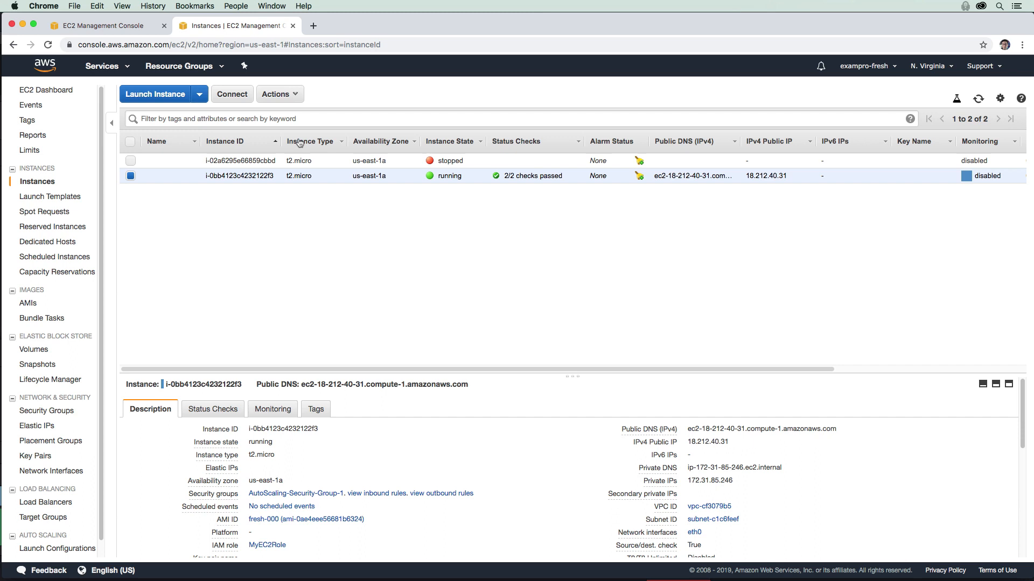
pyautogui.click(277, 93)
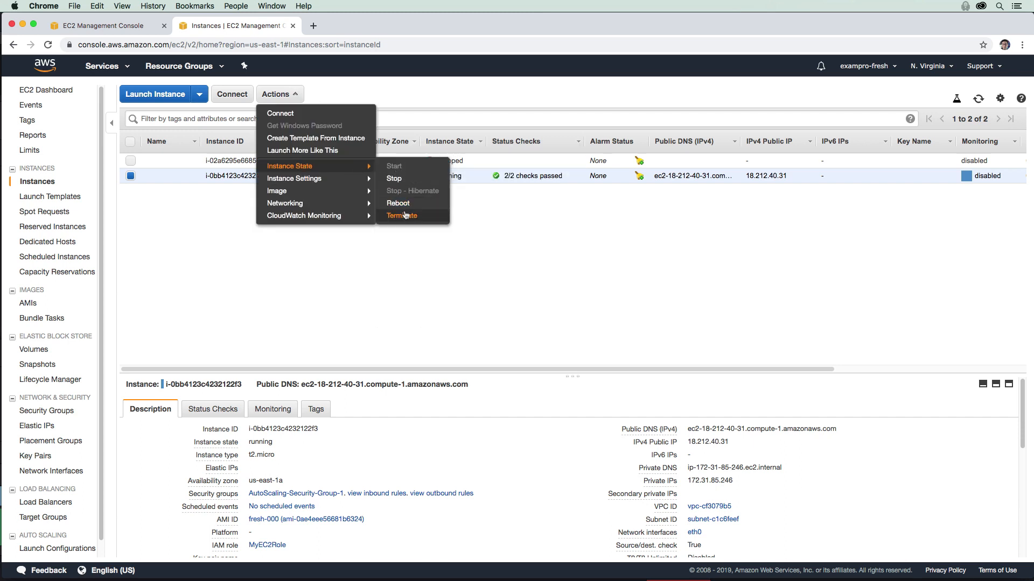
pyautogui.click(402, 215)
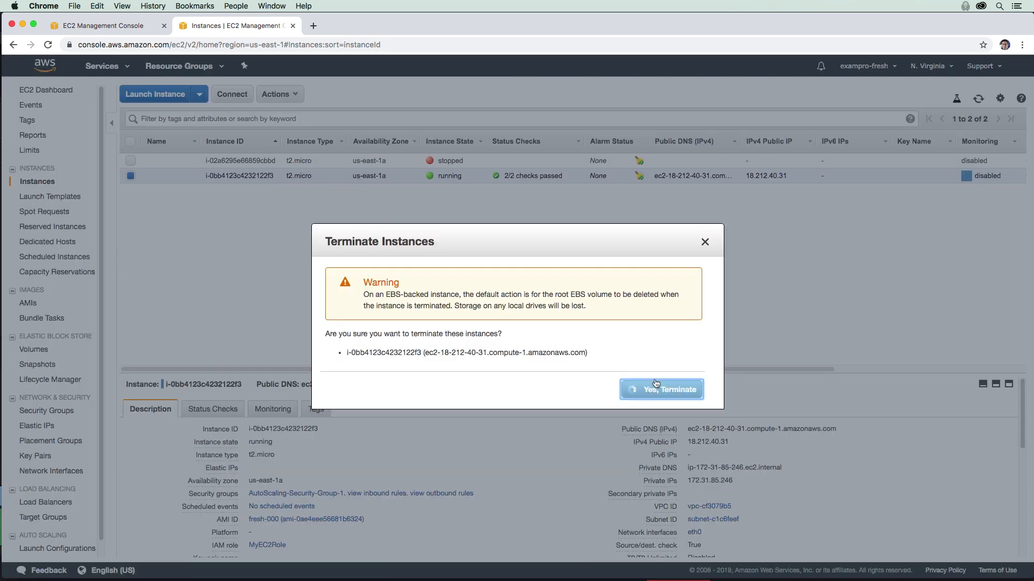
pyautogui.click(661, 389)
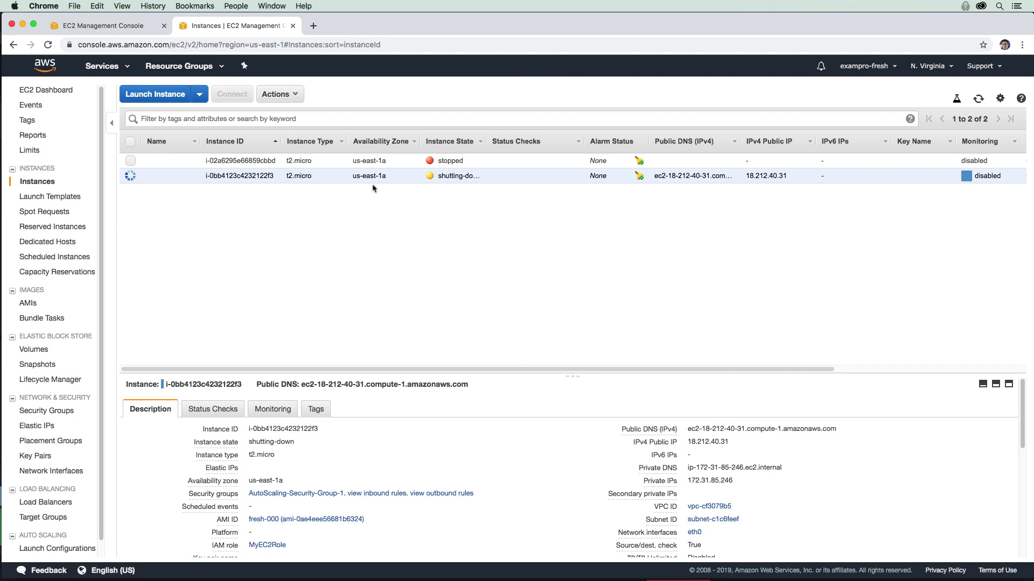
pyautogui.click(44, 552)
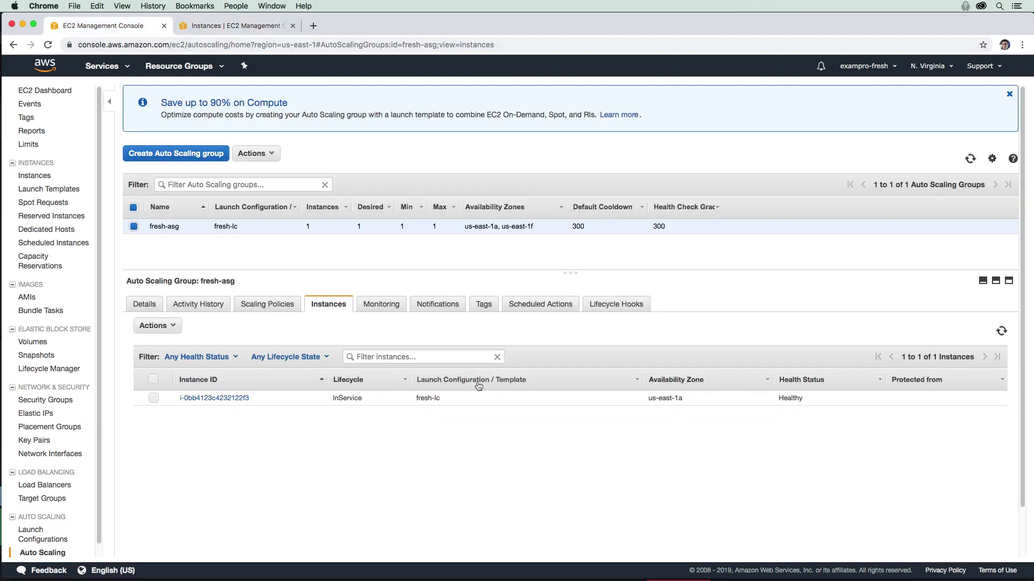
pyautogui.moveTo(833, 411)
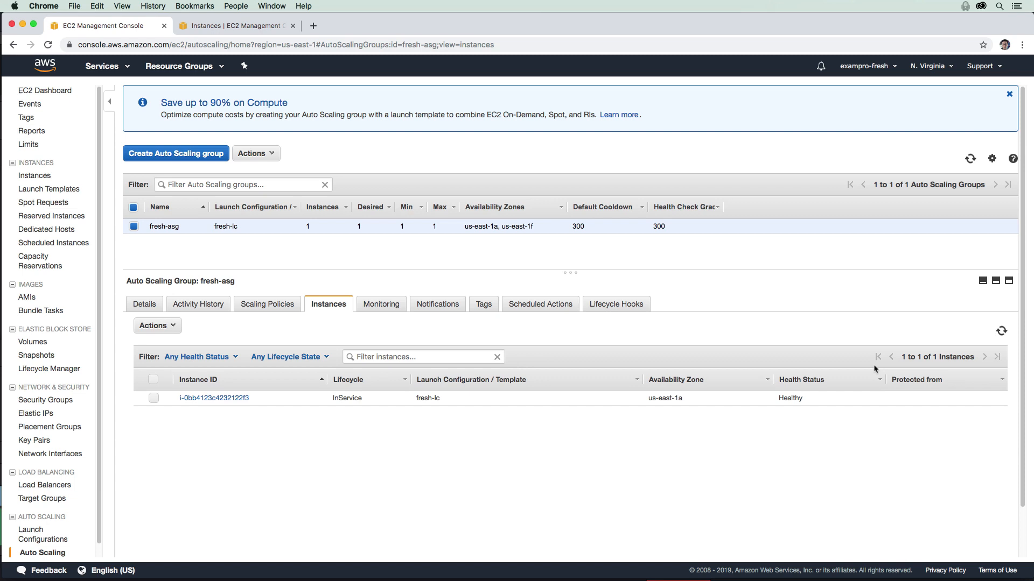
pyautogui.moveTo(763, 415)
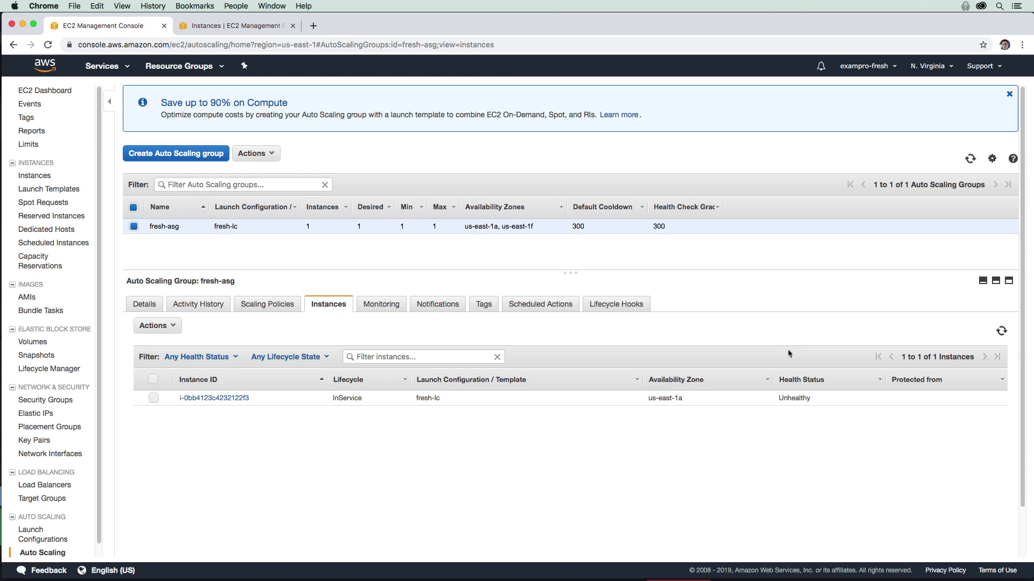
pyautogui.moveTo(749, 443)
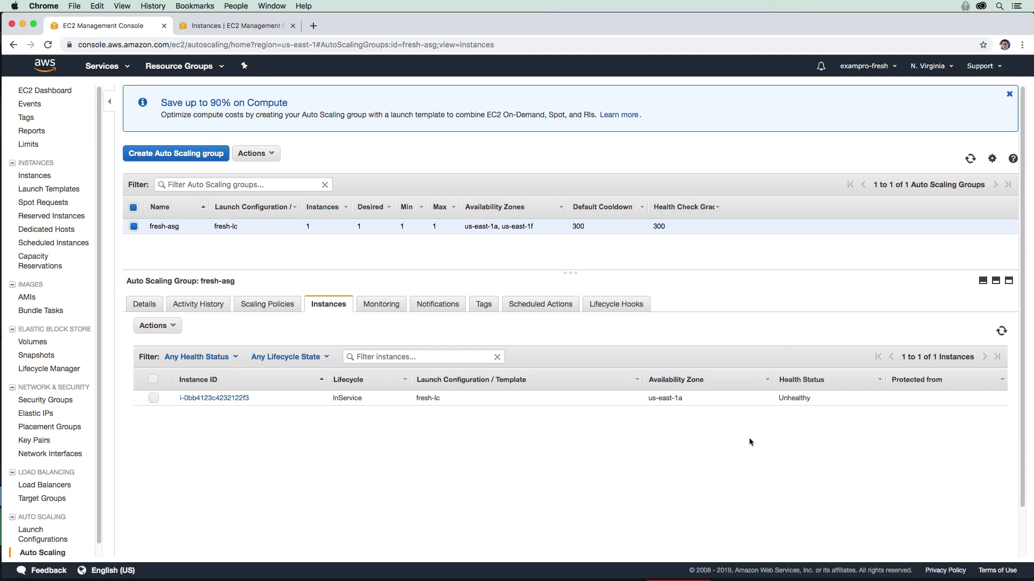
pyautogui.moveTo(553, 414)
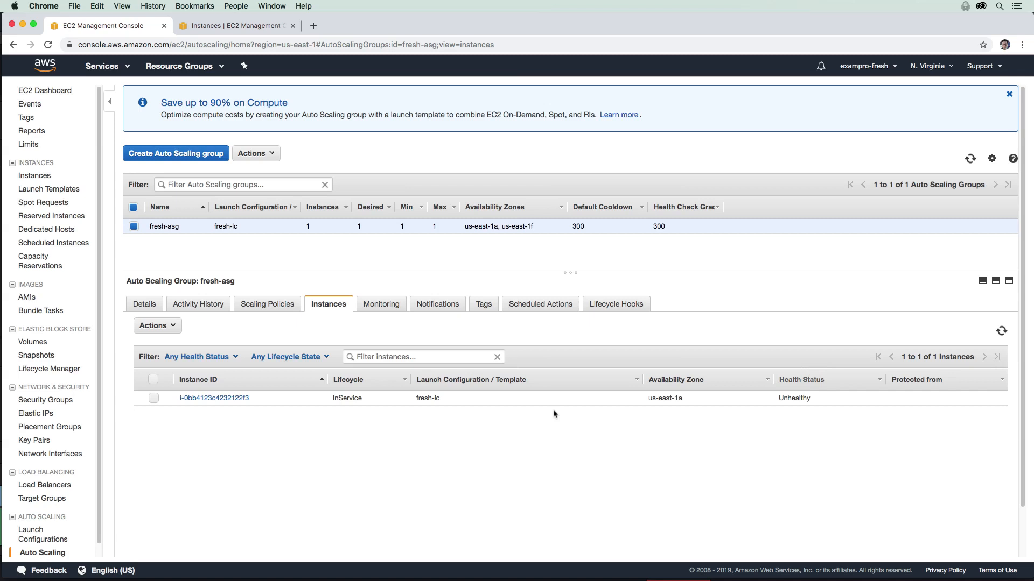
pyautogui.moveTo(532, 299)
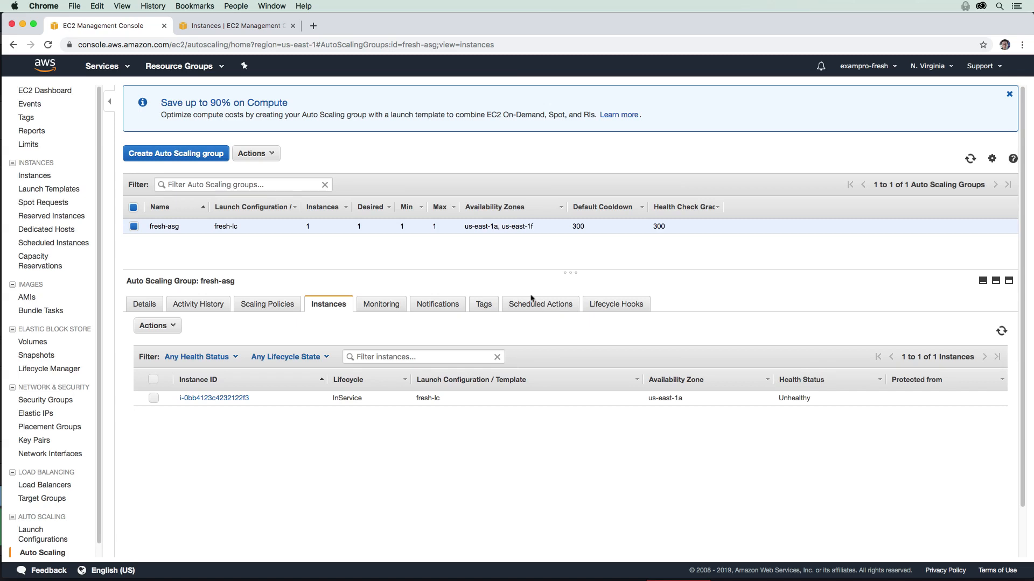
pyautogui.moveTo(710, 350)
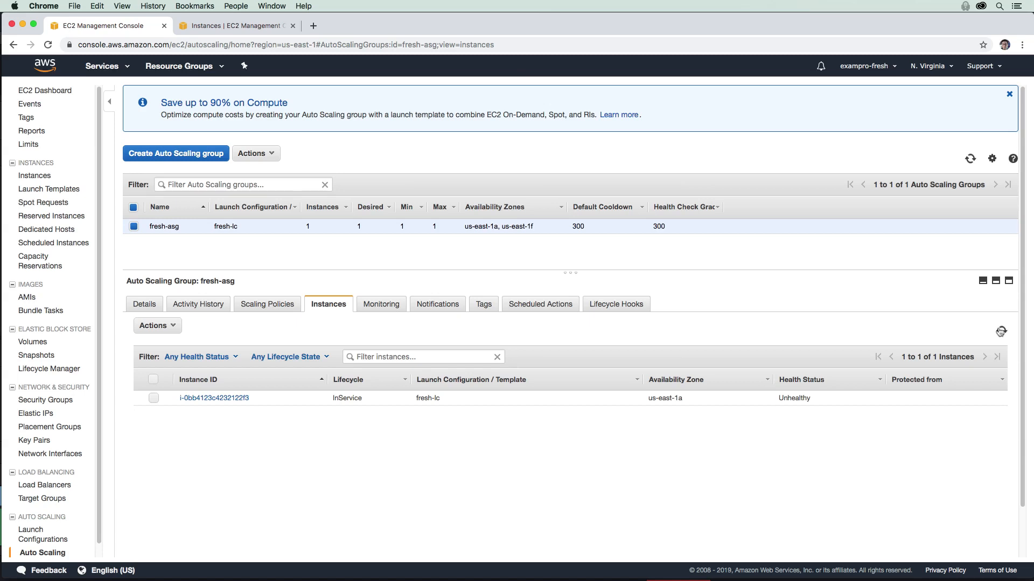
pyautogui.moveTo(813, 336)
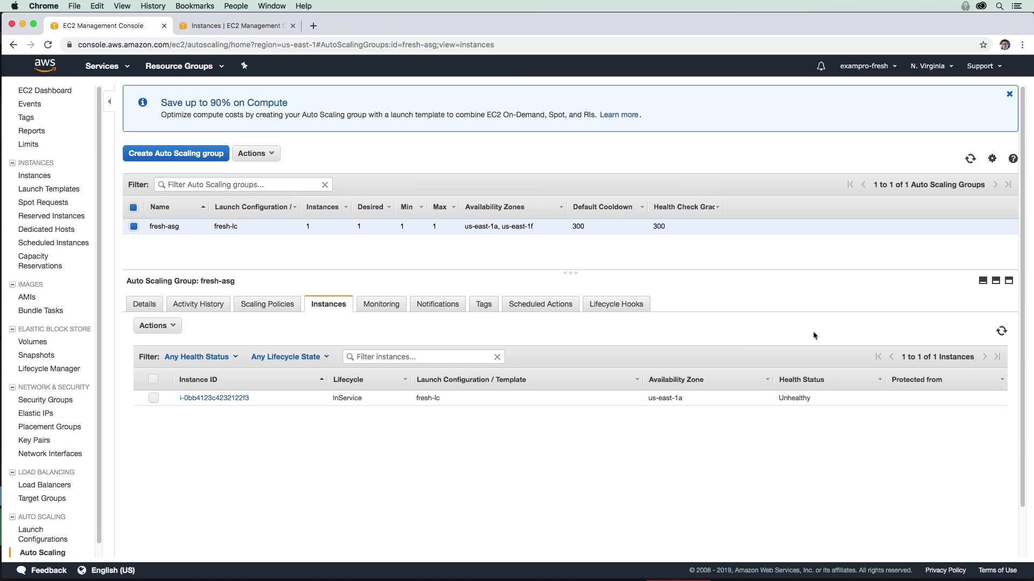
pyautogui.moveTo(852, 368)
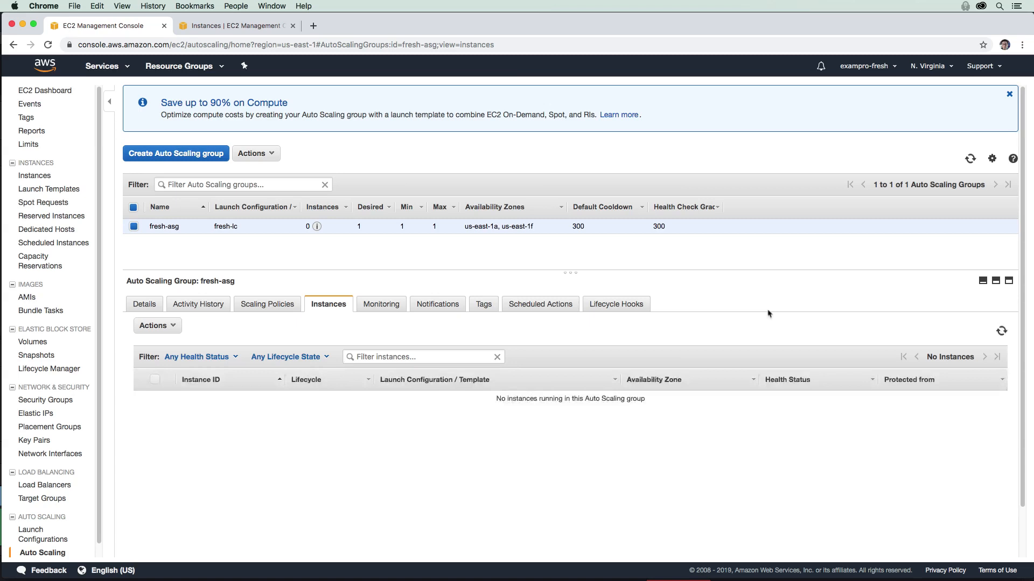
pyautogui.moveTo(868, 327)
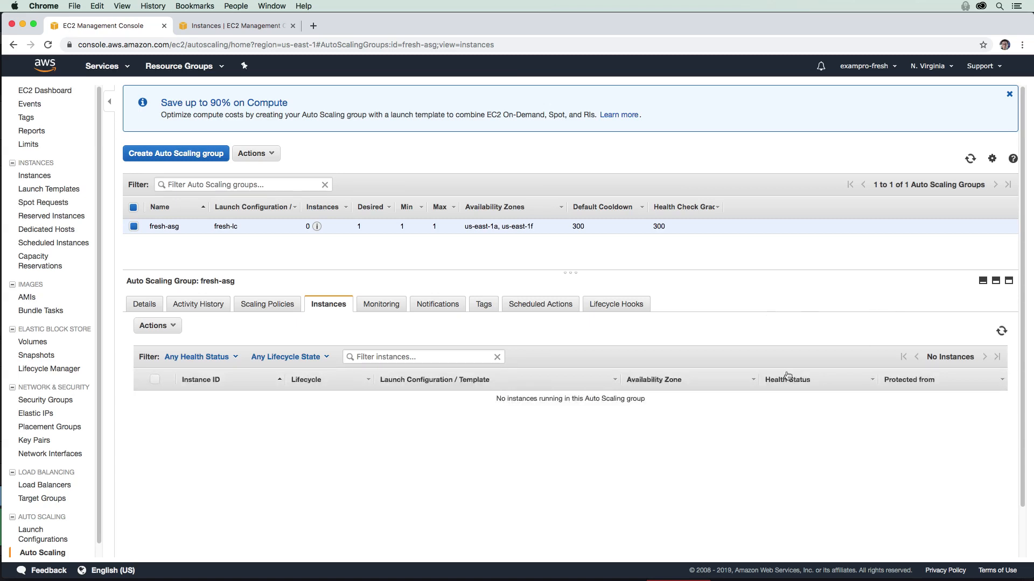
pyautogui.moveTo(846, 350)
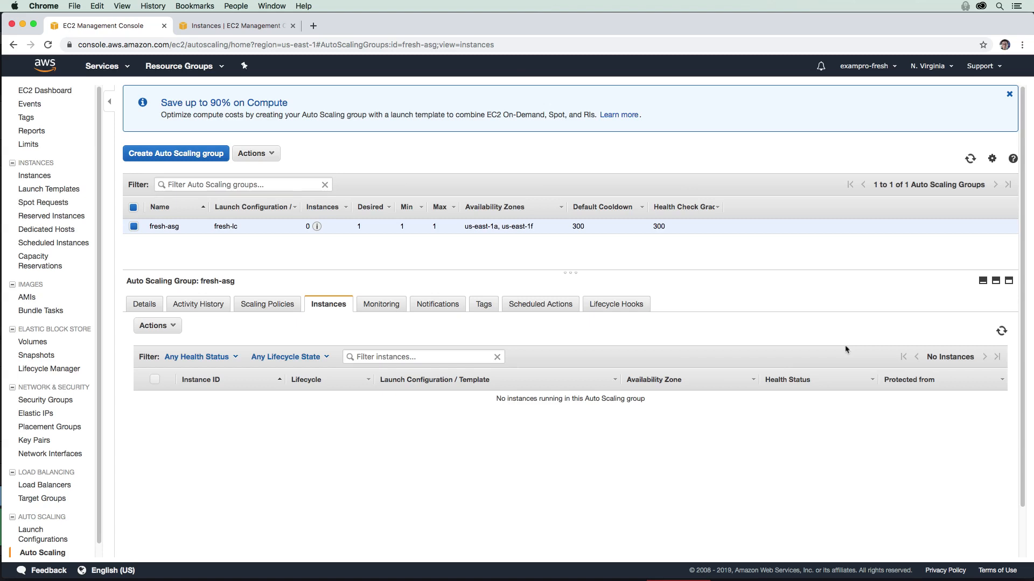
pyautogui.moveTo(852, 350)
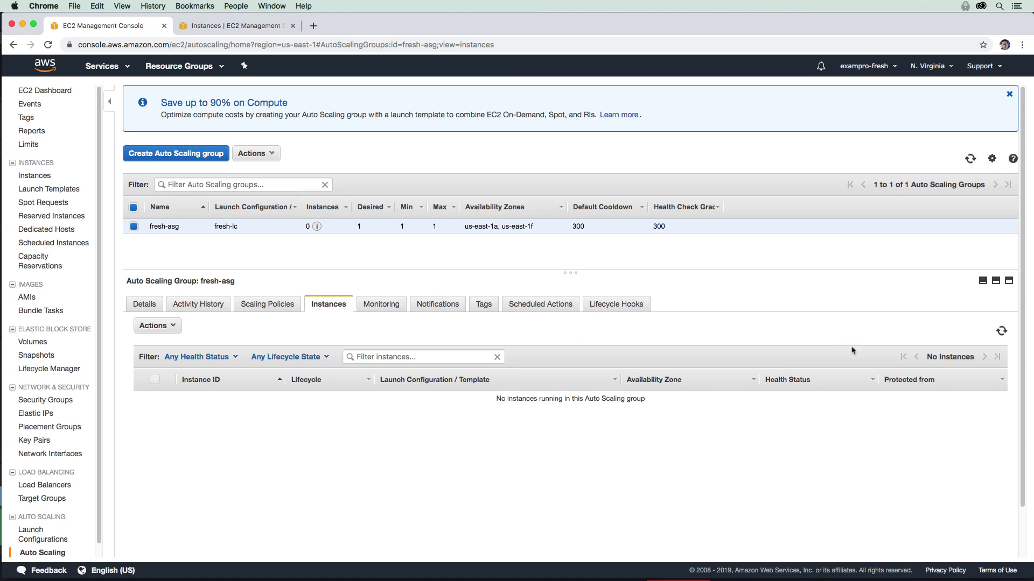
pyautogui.moveTo(388, 235)
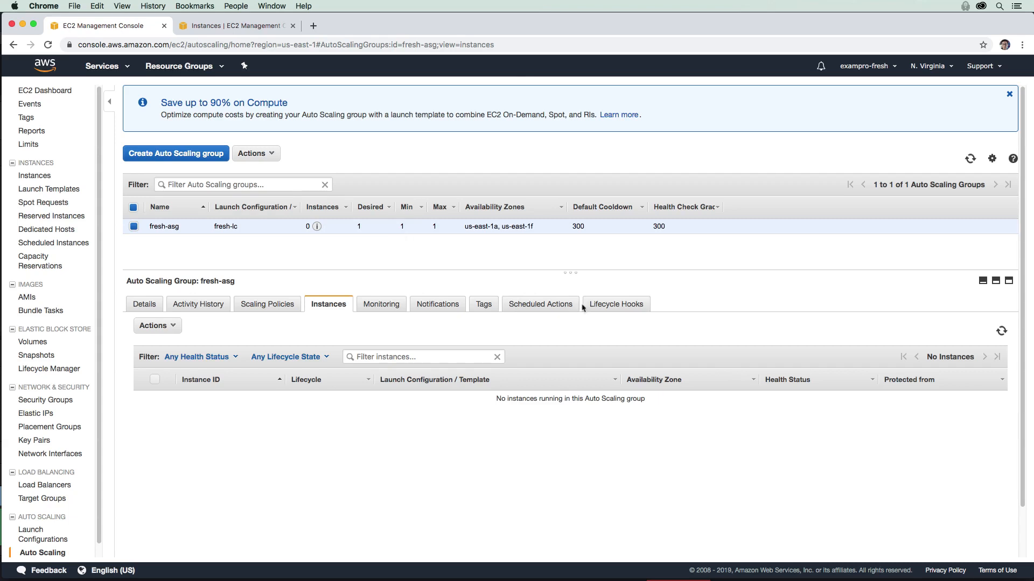
pyautogui.moveTo(985, 344)
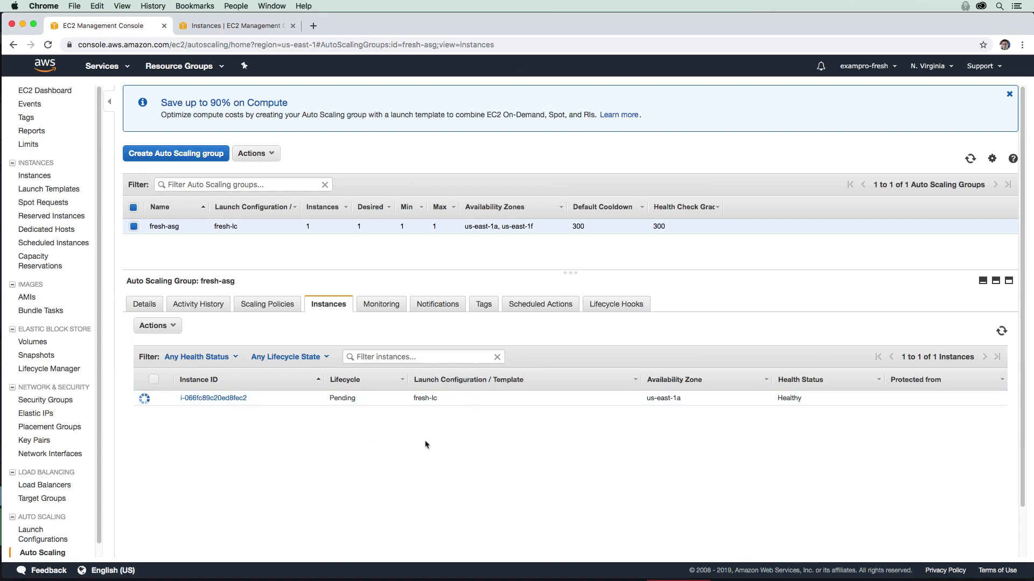
pyautogui.moveTo(468, 386)
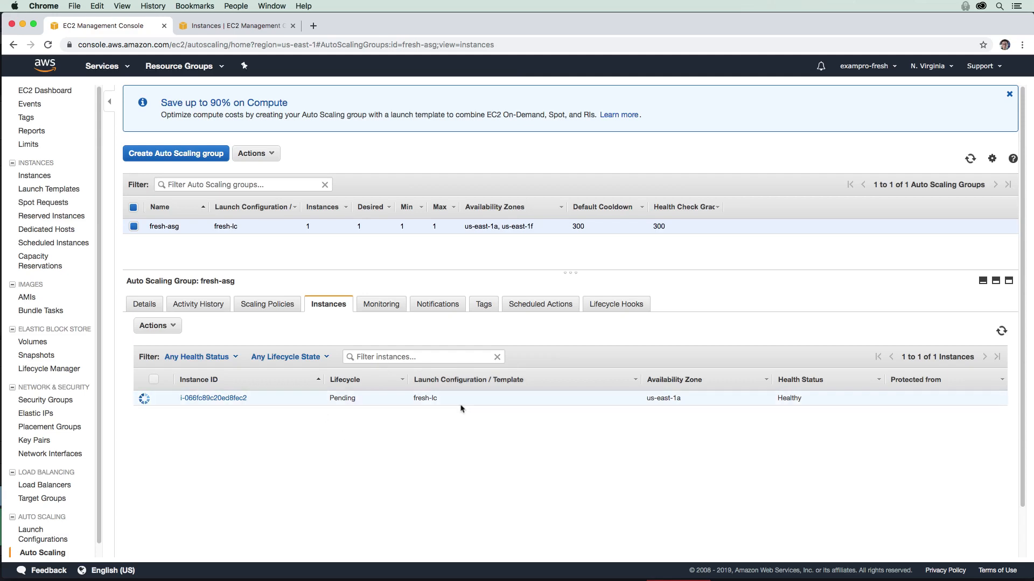
pyautogui.moveTo(361, 331)
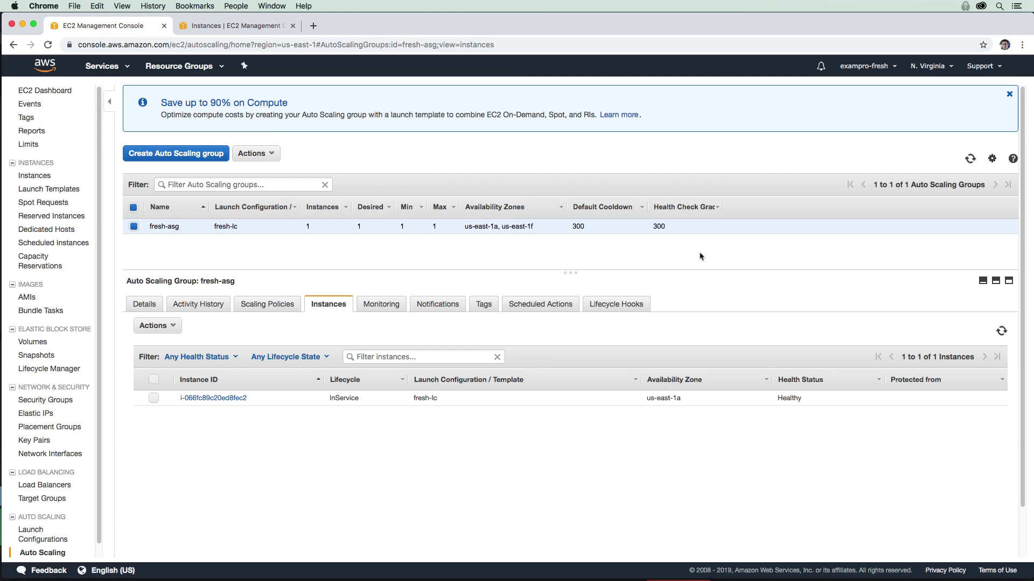
pyautogui.moveTo(448, 363)
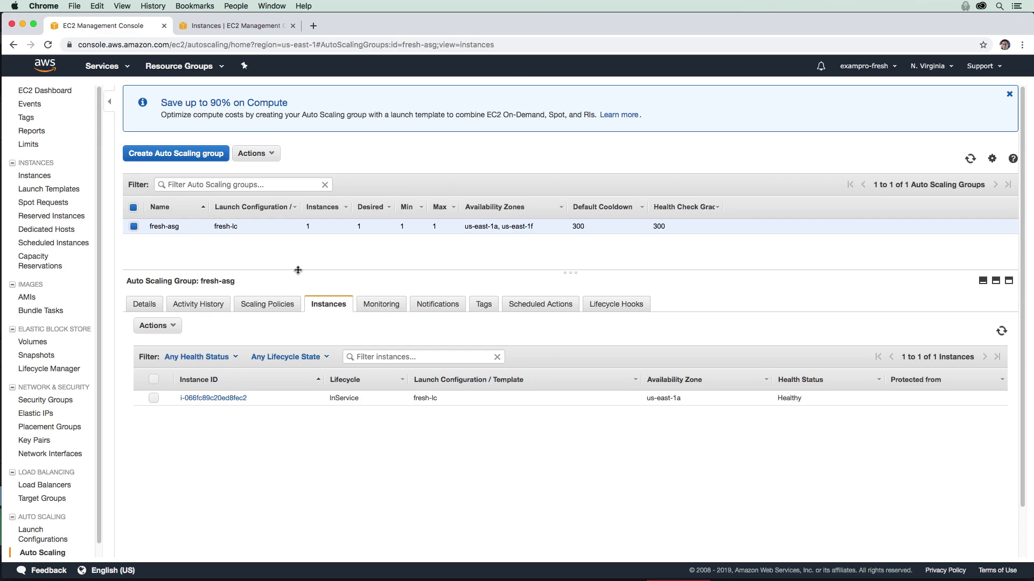
# Delete fresh-asg through Actions > Delete and confirm with Yes, Delete
pyautogui.click(255, 153)
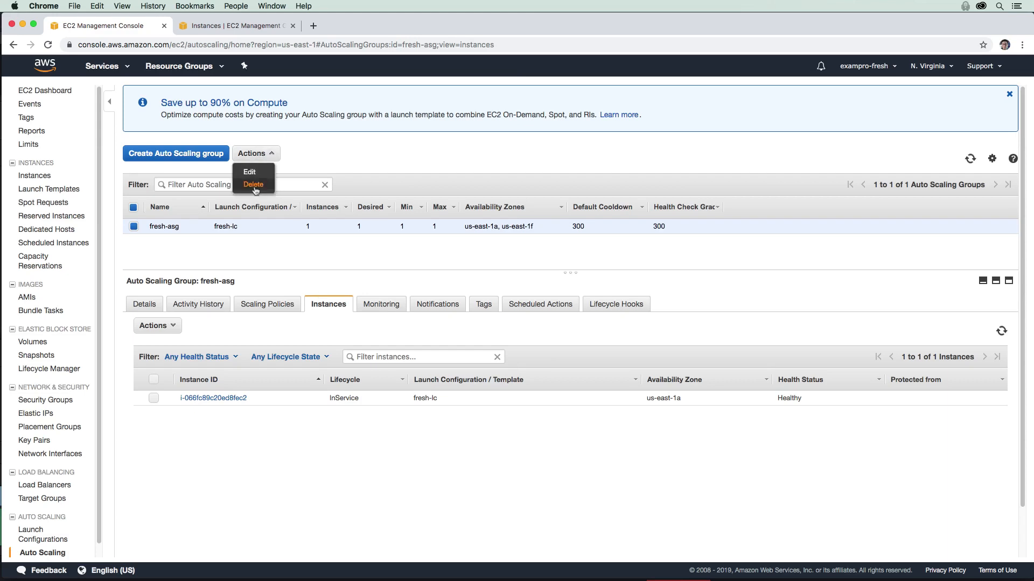
pyautogui.moveTo(236, 368)
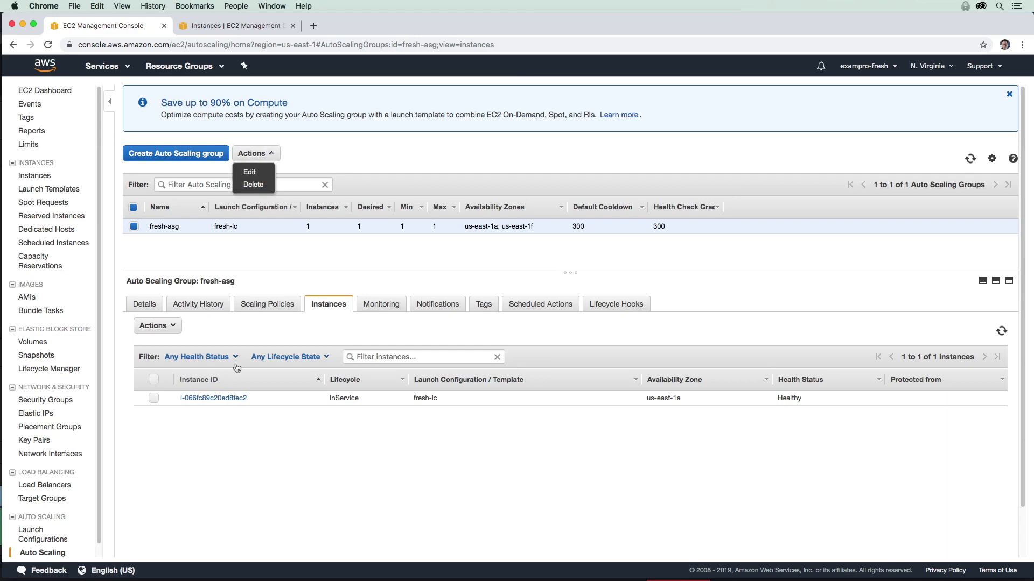
pyautogui.moveTo(249, 370)
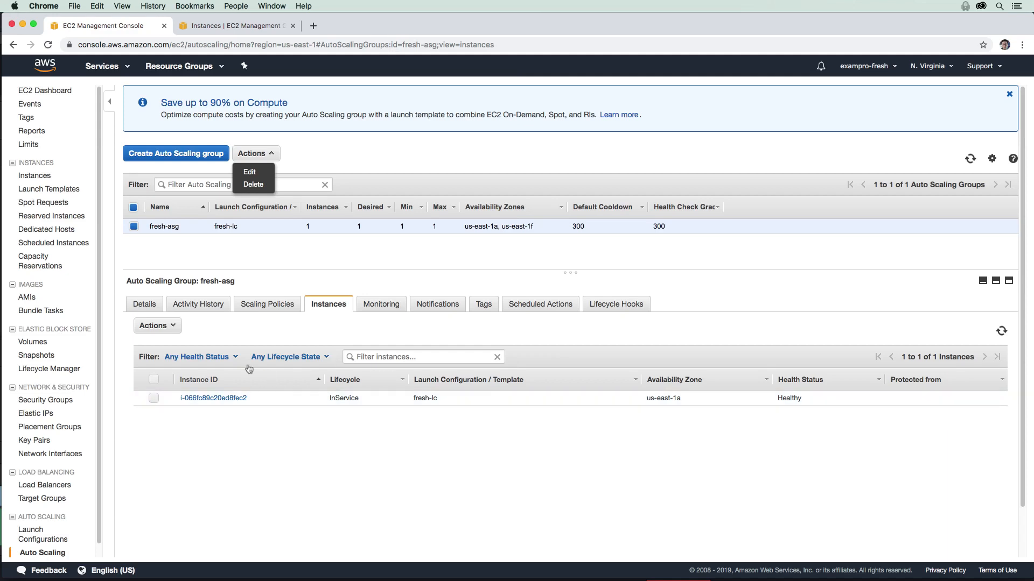
pyautogui.moveTo(275, 404)
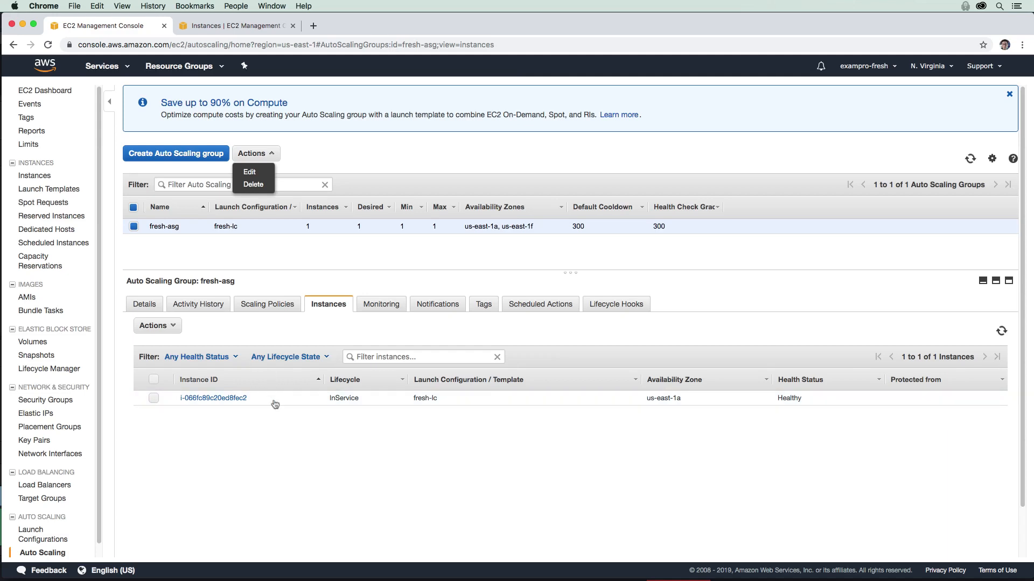
pyautogui.click(253, 184)
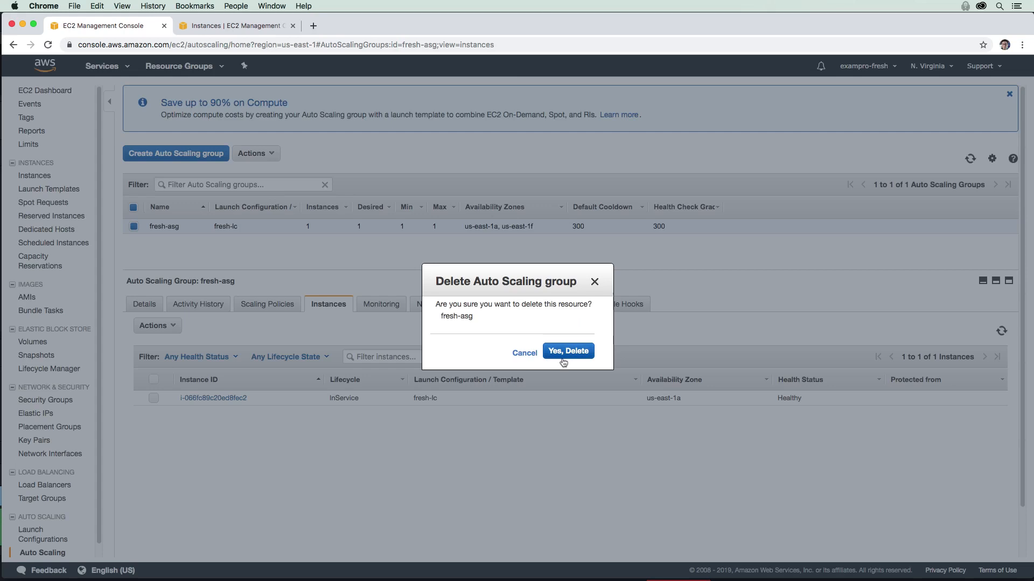
pyautogui.click(567, 350)
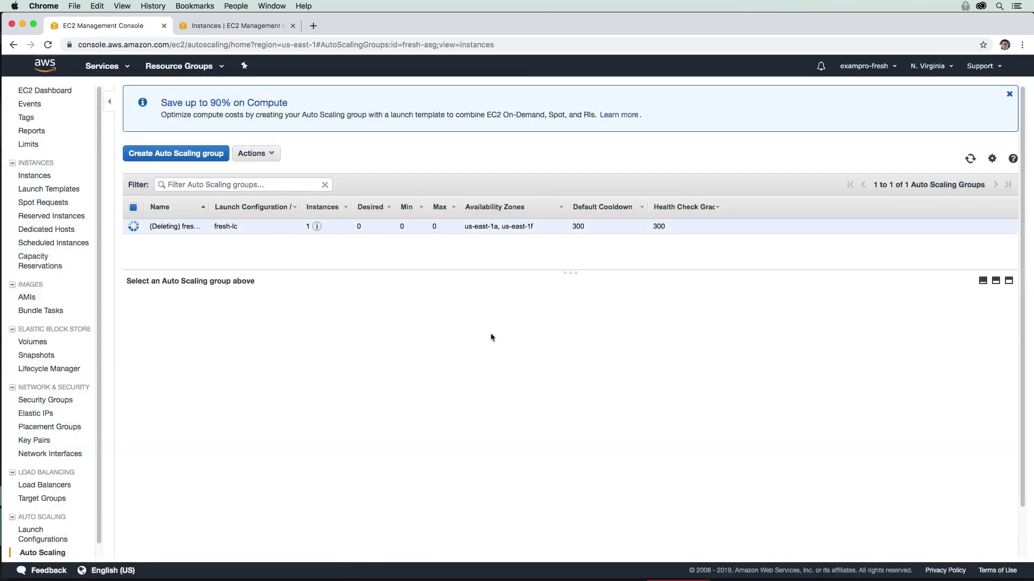
pyautogui.moveTo(296, 297)
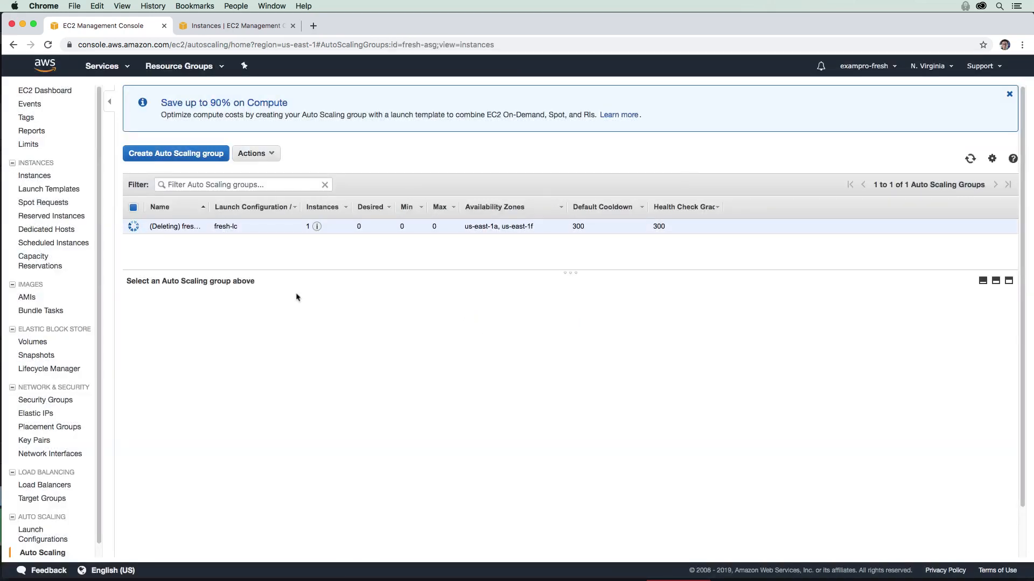
pyautogui.moveTo(762, 244)
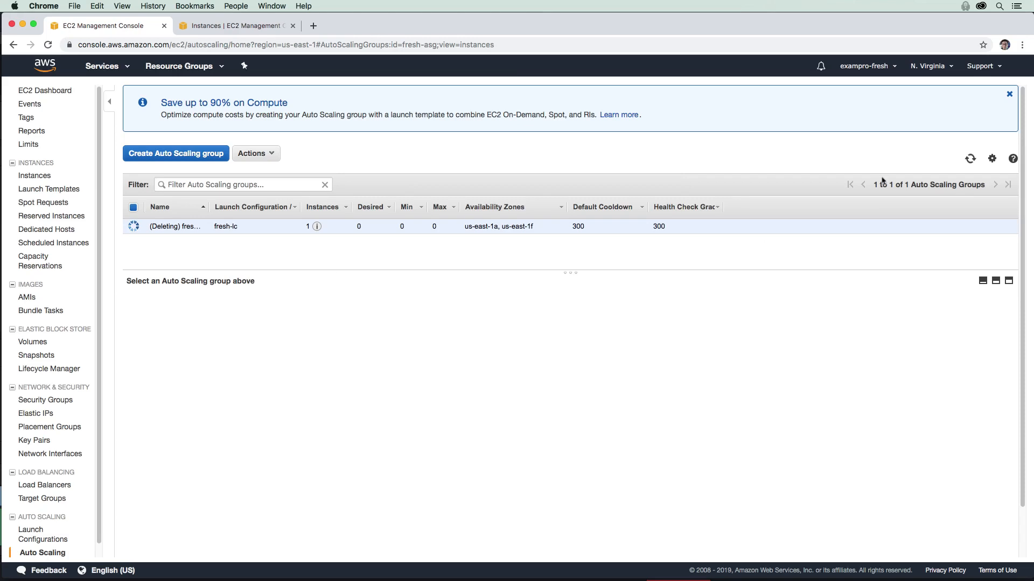
# Check the Instances tab to see the replacement instance shutting down
pyautogui.click(234, 26)
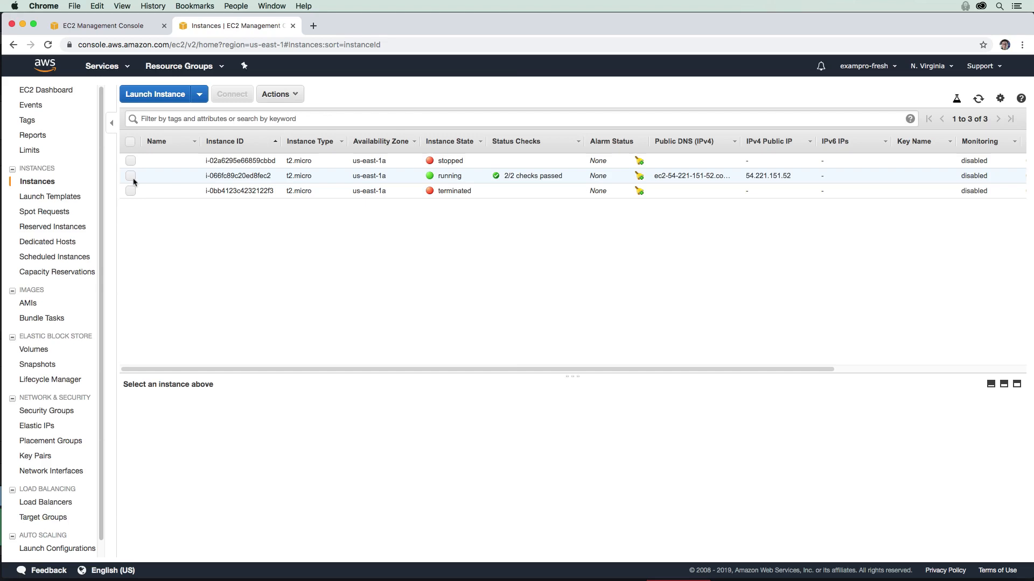
pyautogui.click(130, 176)
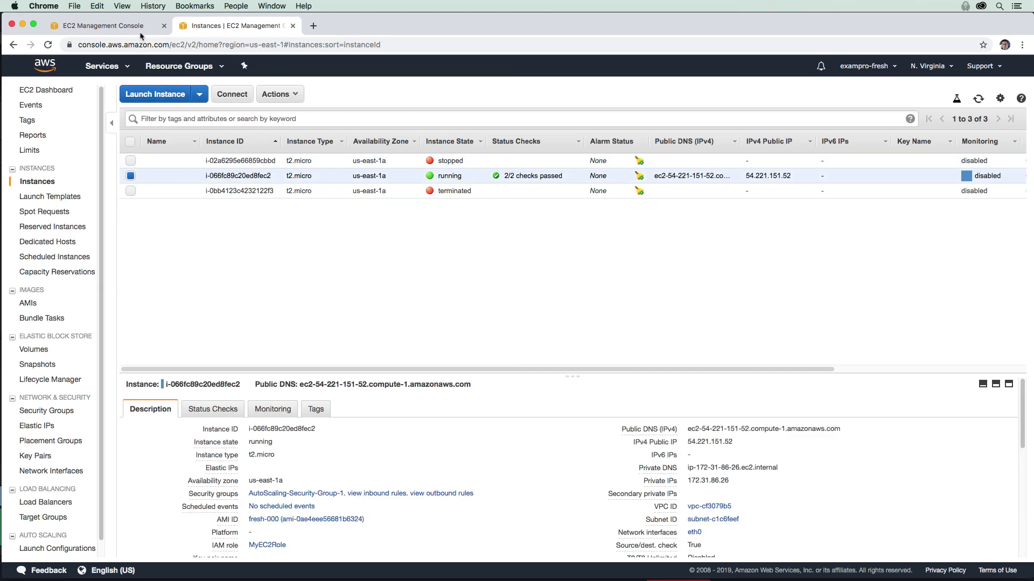
pyautogui.click(43, 552)
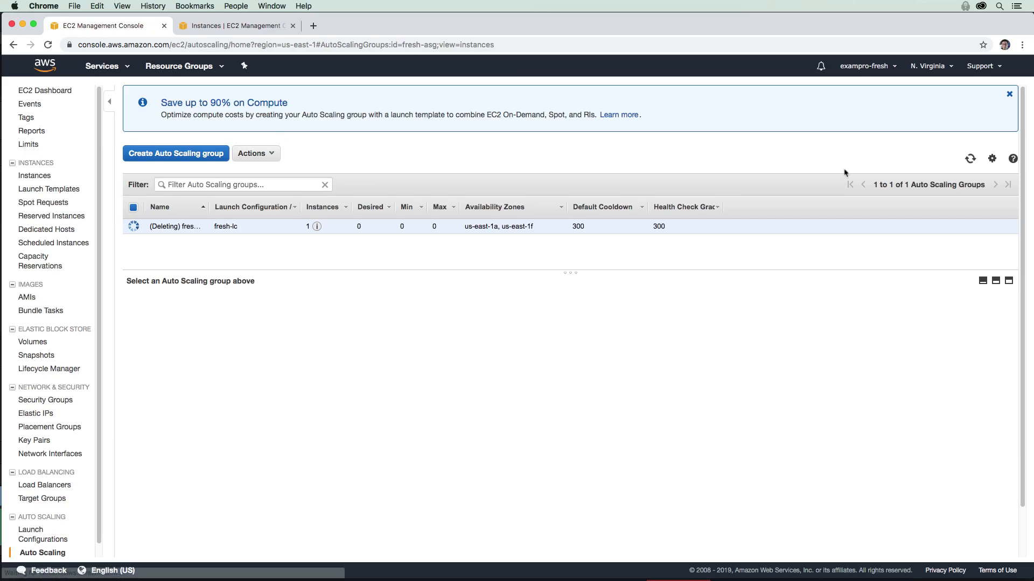
pyautogui.moveTo(555, 187)
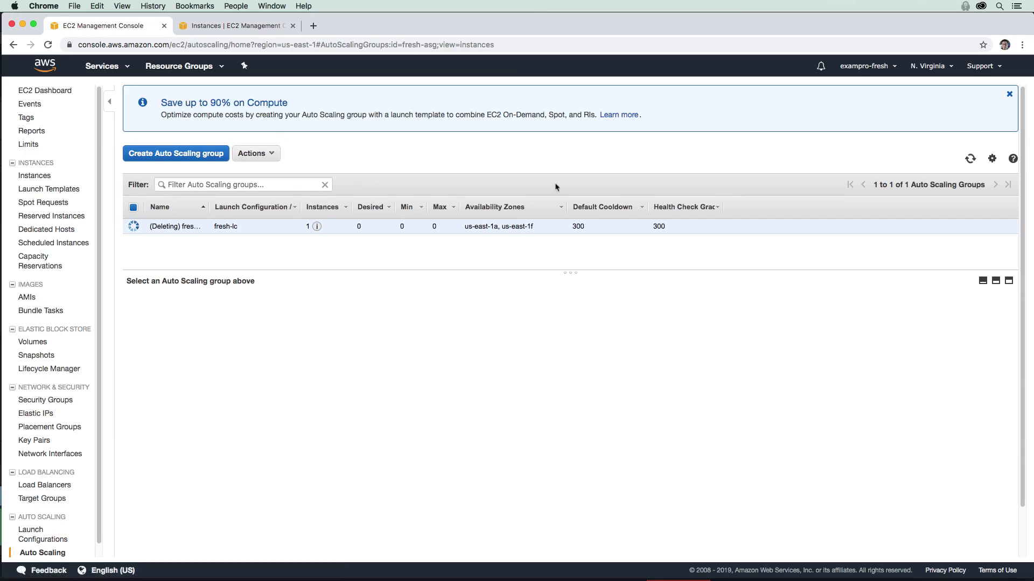
pyautogui.click(234, 25)
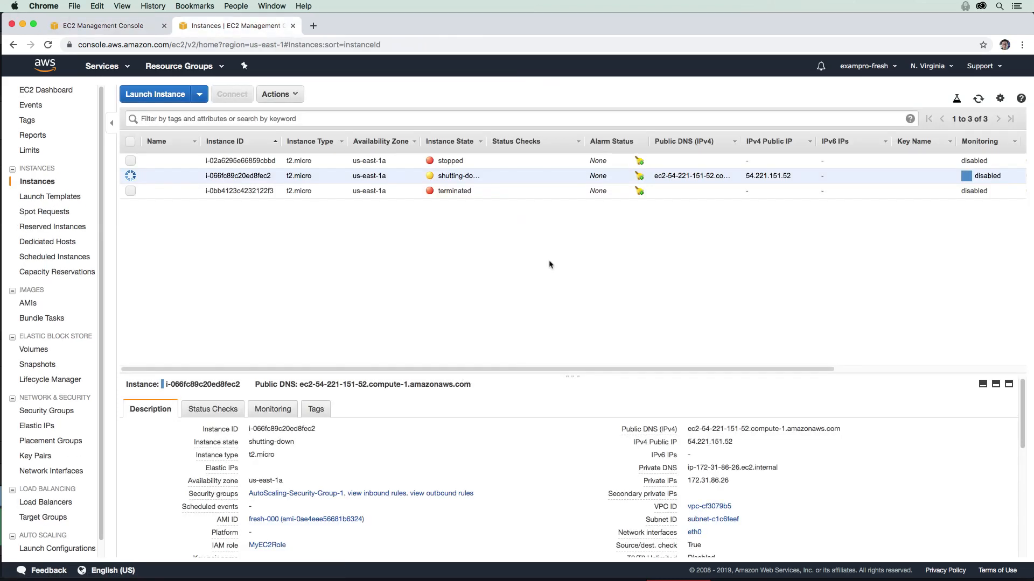
pyautogui.moveTo(702, 258)
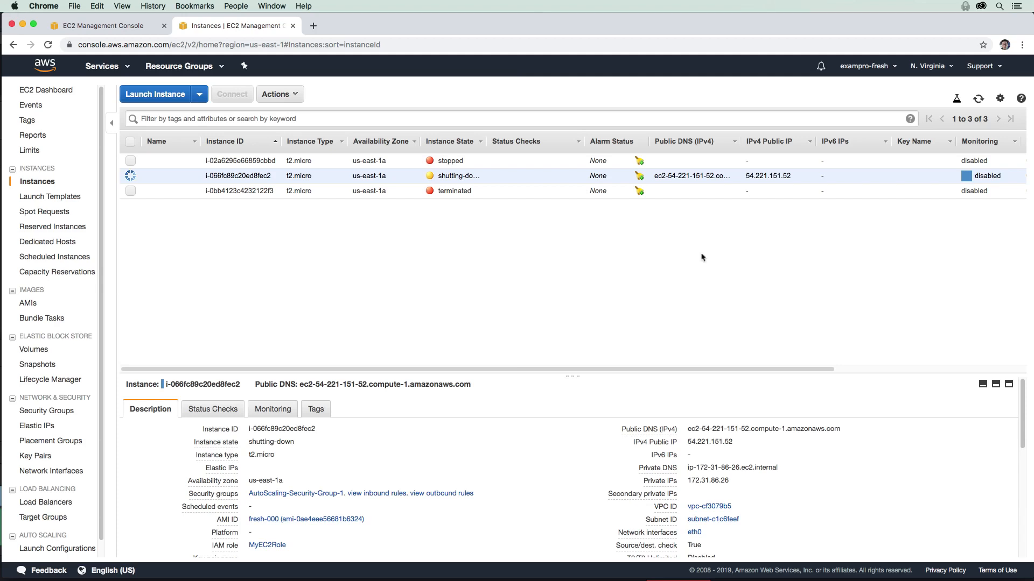